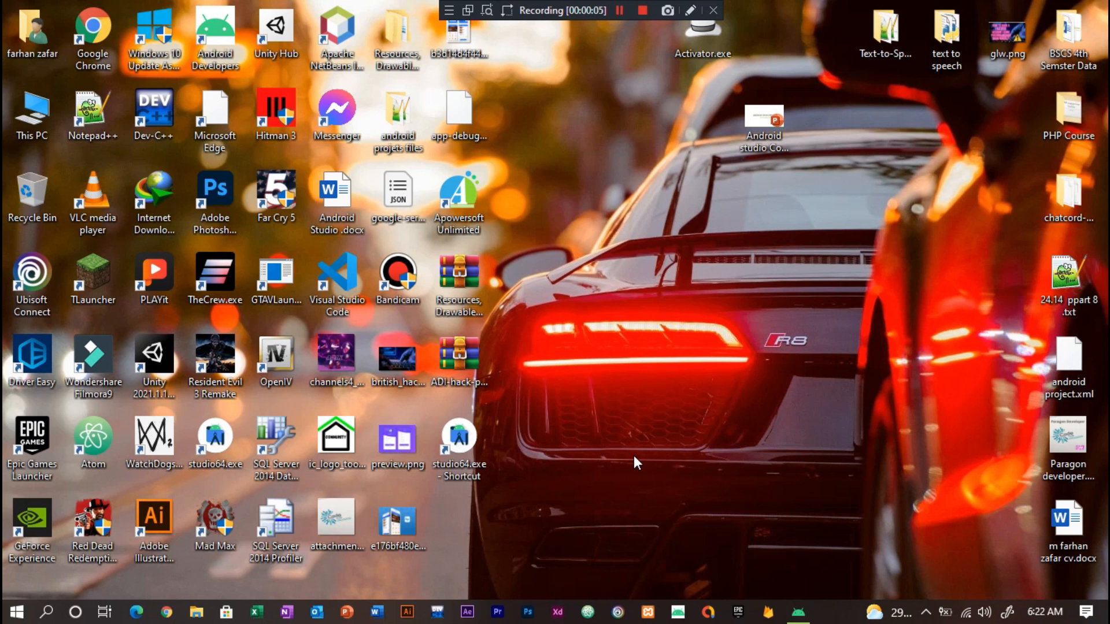
pyautogui.moveTo(545, 404)
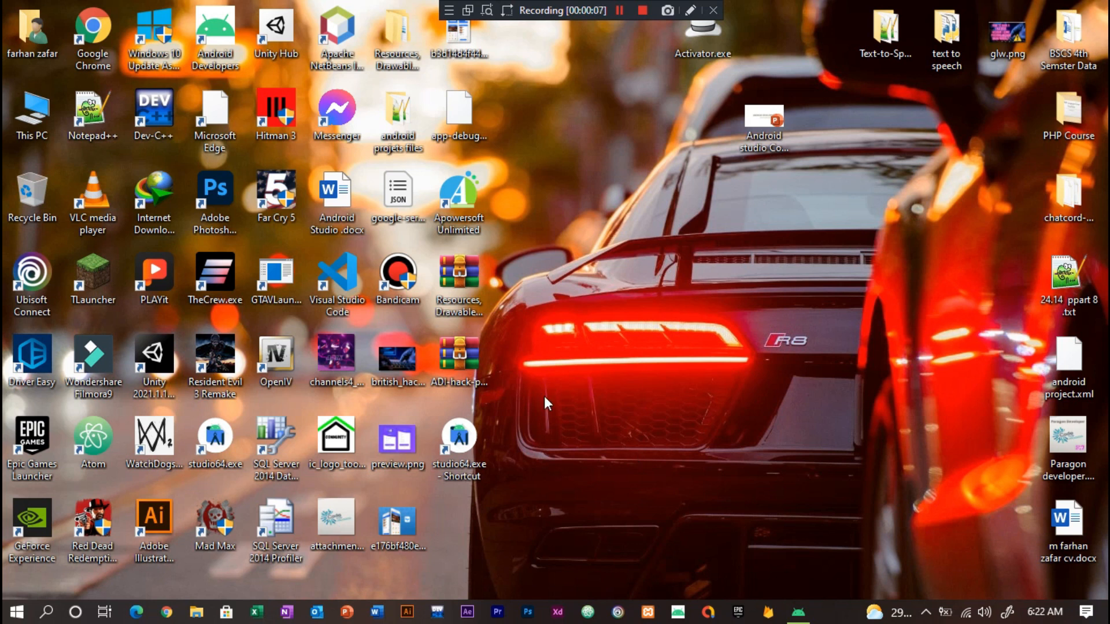
pyautogui.moveTo(200, 601)
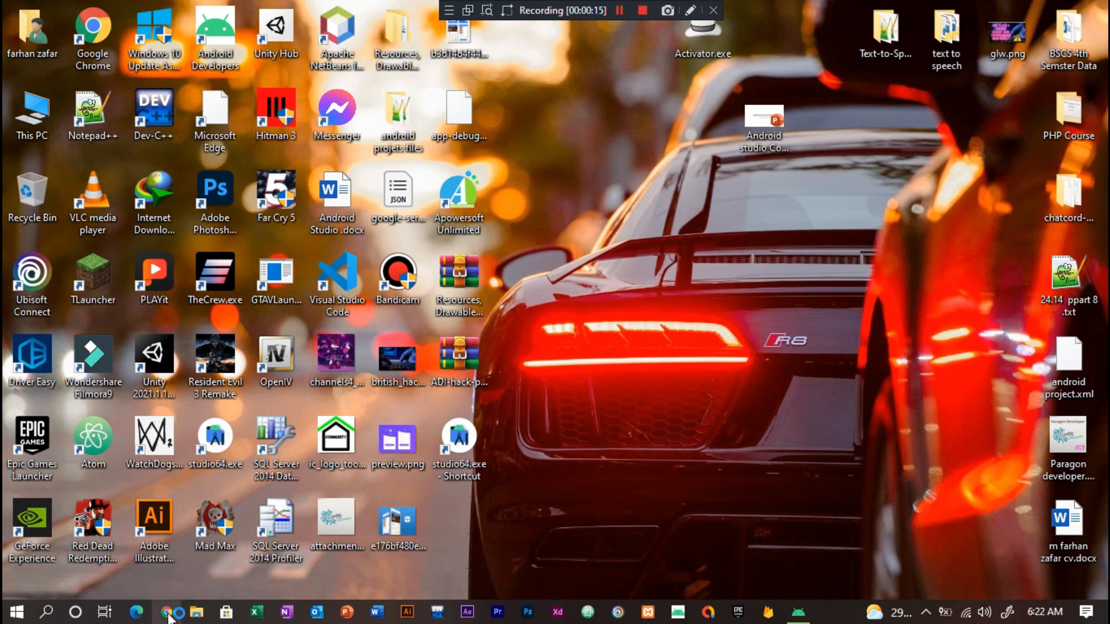
# In Chrome, choose the Android Developers 'Download Android Studio and SDK tools' search result.
pyautogui.click(136, 611)
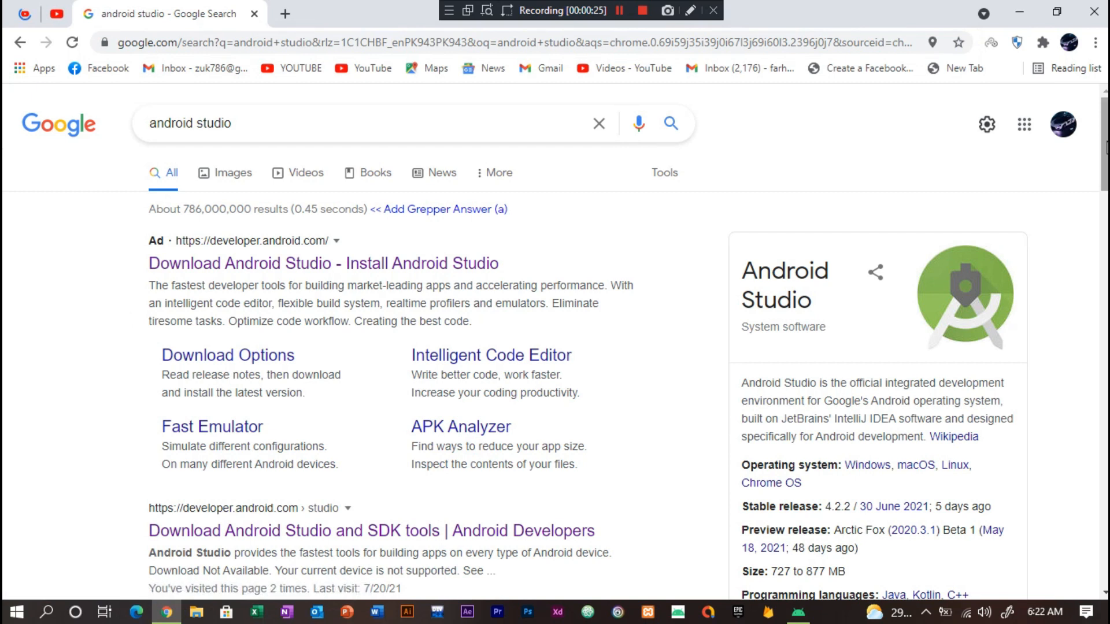
pyautogui.scroll(-3)
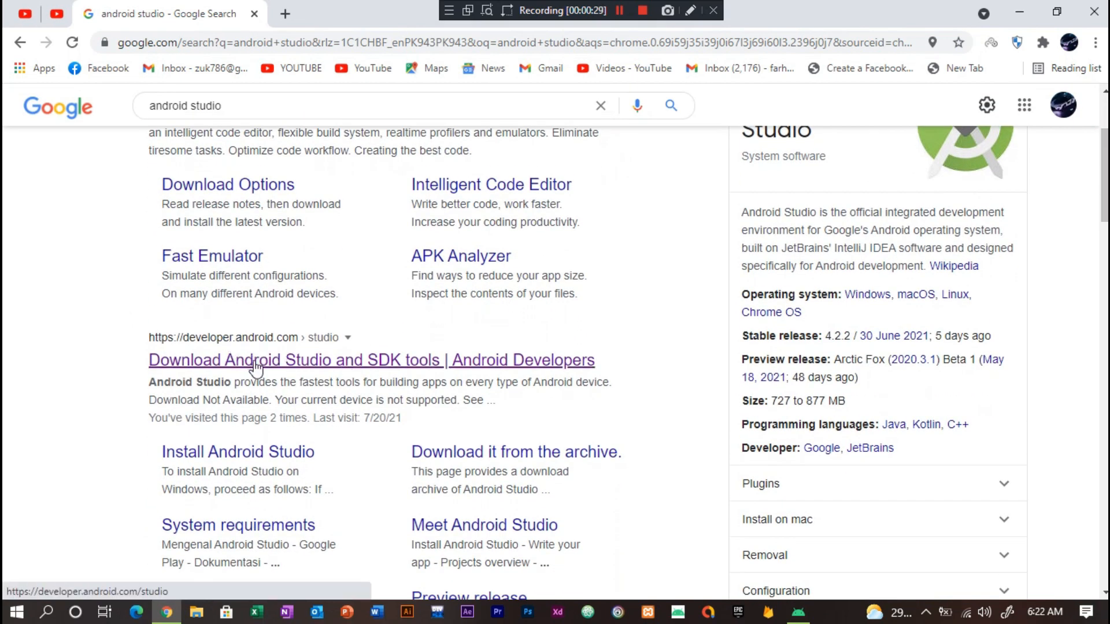
pyautogui.click(371, 360)
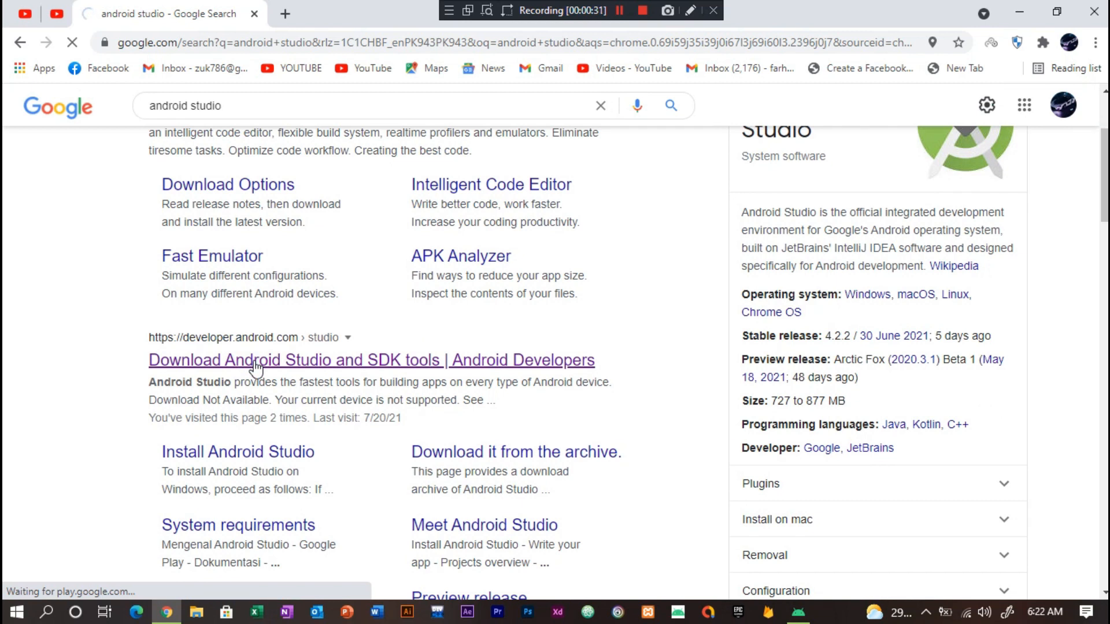
# Start the Android Studio 4.2.2 Windows installer download and minimize Chrome to the desktop.
pyautogui.click(371, 361)
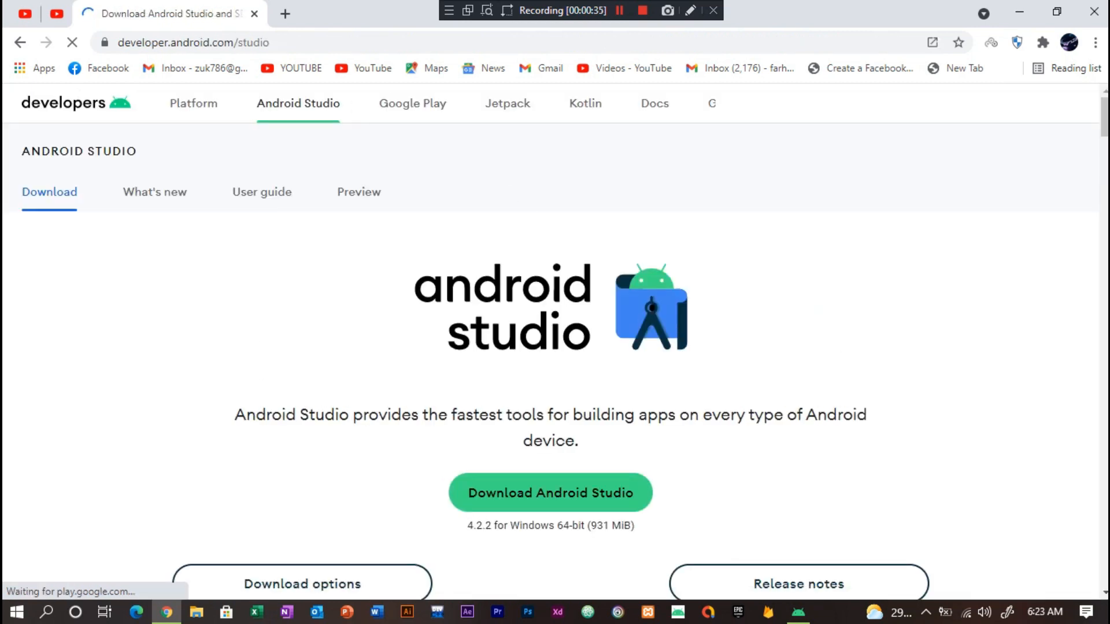
pyautogui.scroll(-3)
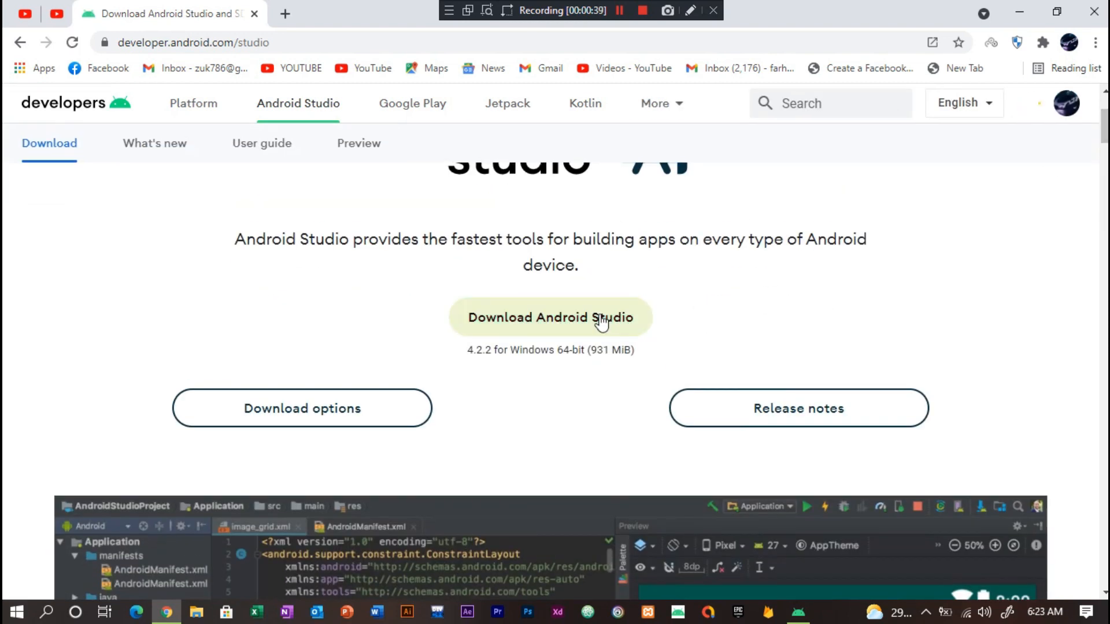
pyautogui.click(549, 317)
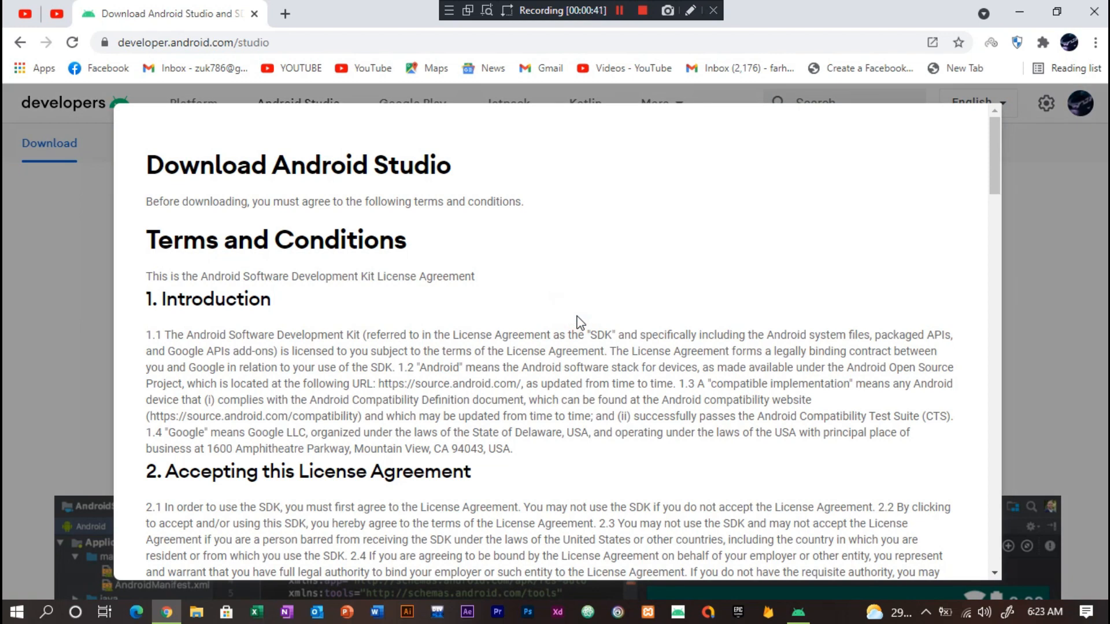
pyautogui.scroll(-3)
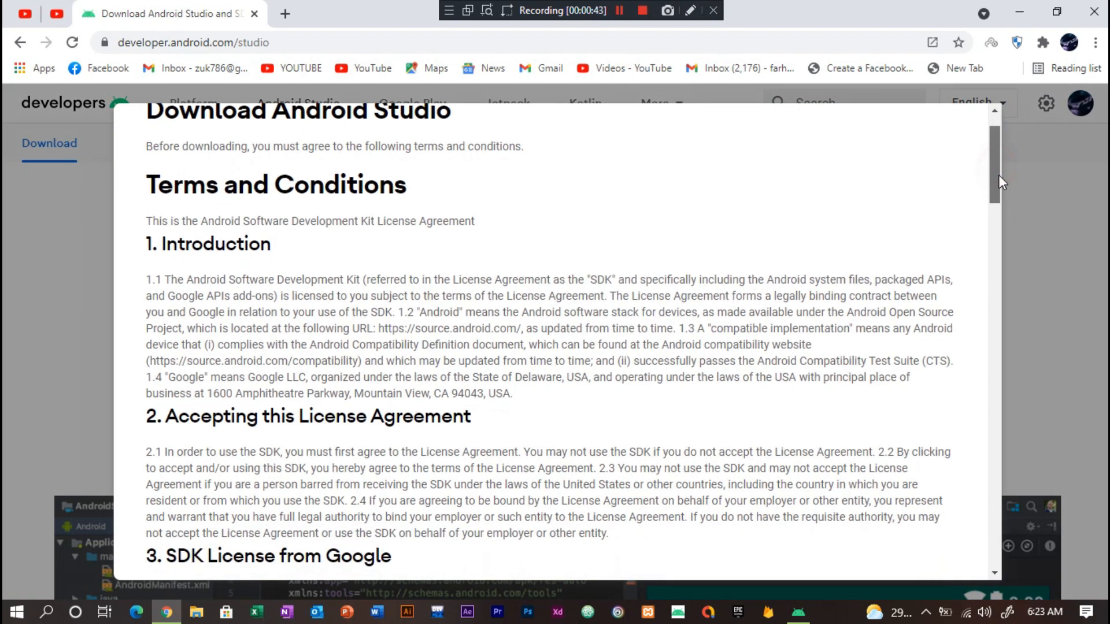
pyautogui.scroll(-3)
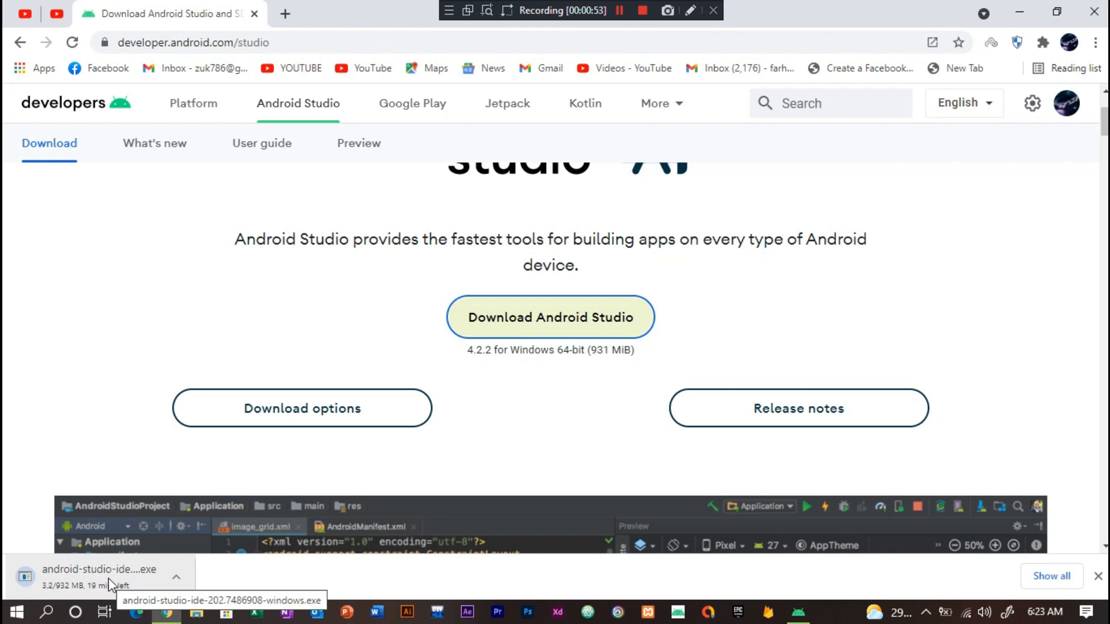
pyautogui.click(126, 569)
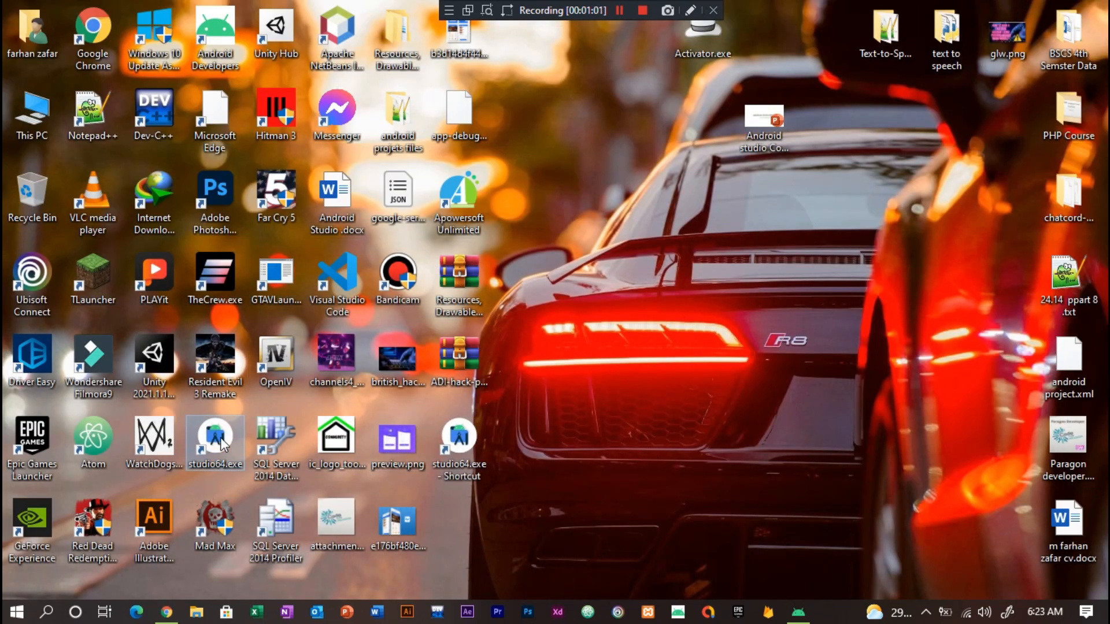
# Launch Android Studio via studio64.exe and start a new project from the Empty Activity template.
pyautogui.doubleClick(215, 436)
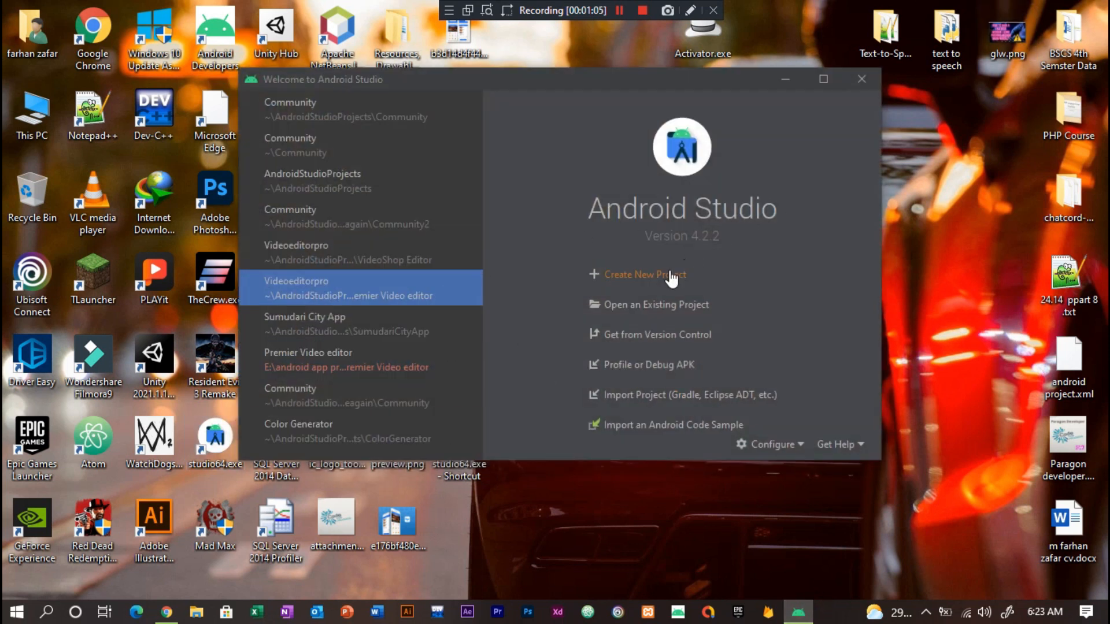
pyautogui.click(643, 275)
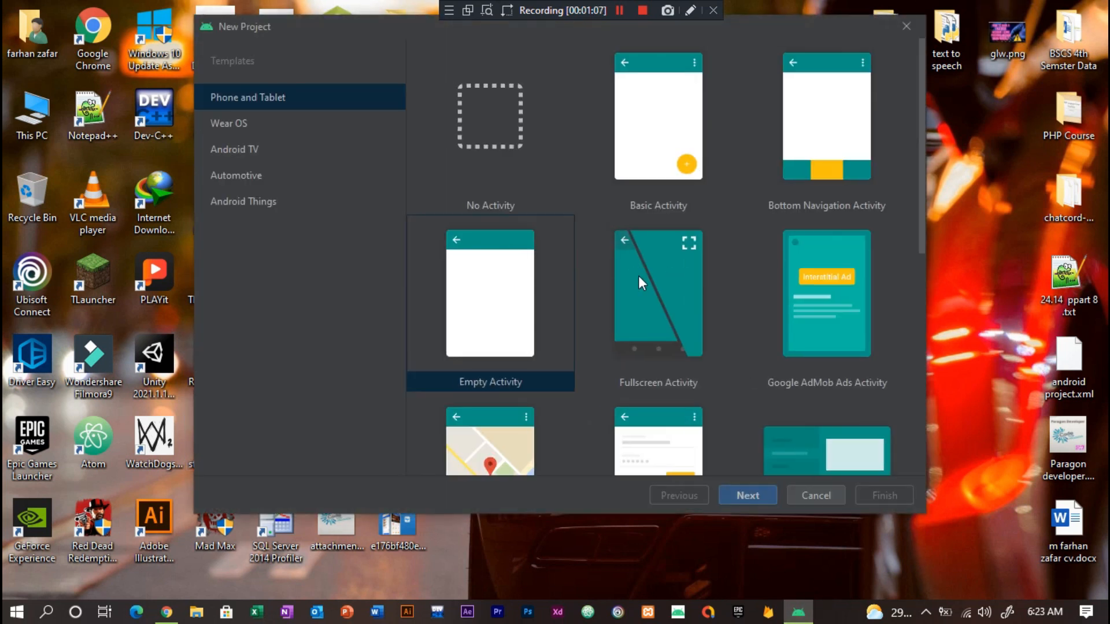
pyautogui.click(489, 297)
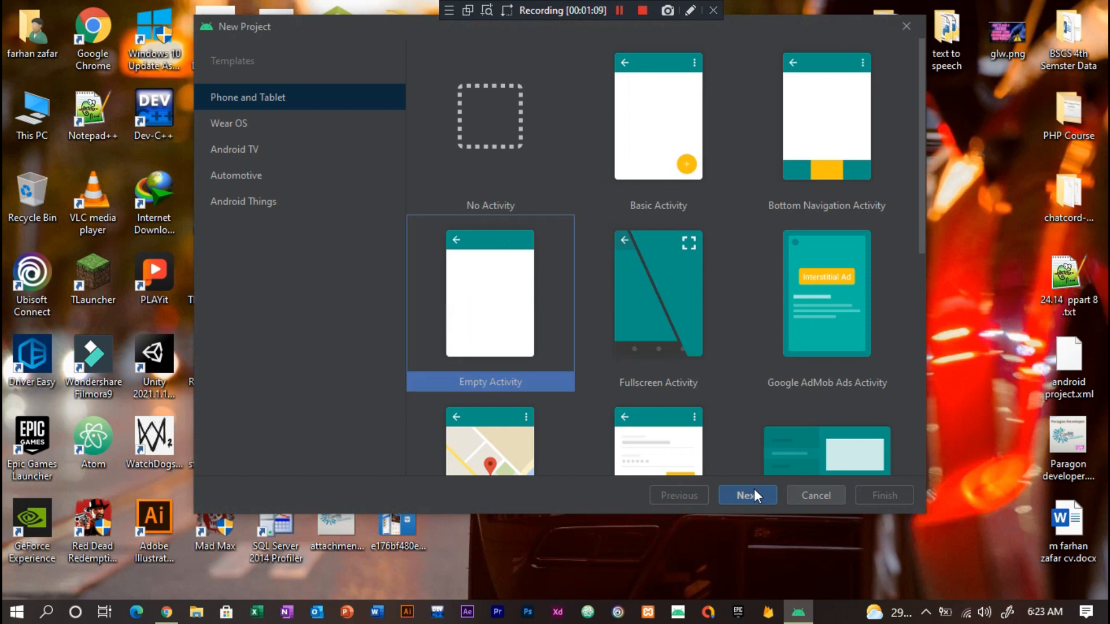
pyautogui.click(747, 495)
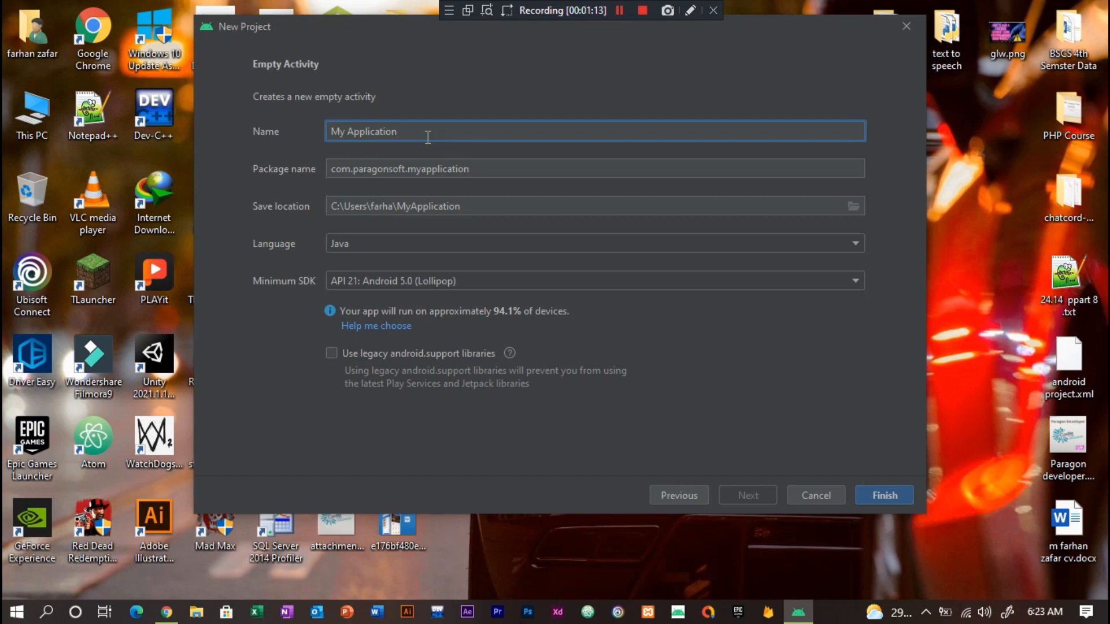
# Name the new project CodingCamp, giving package com.paragonsoft.codingcamp with Java language.
pyautogui.write('P')
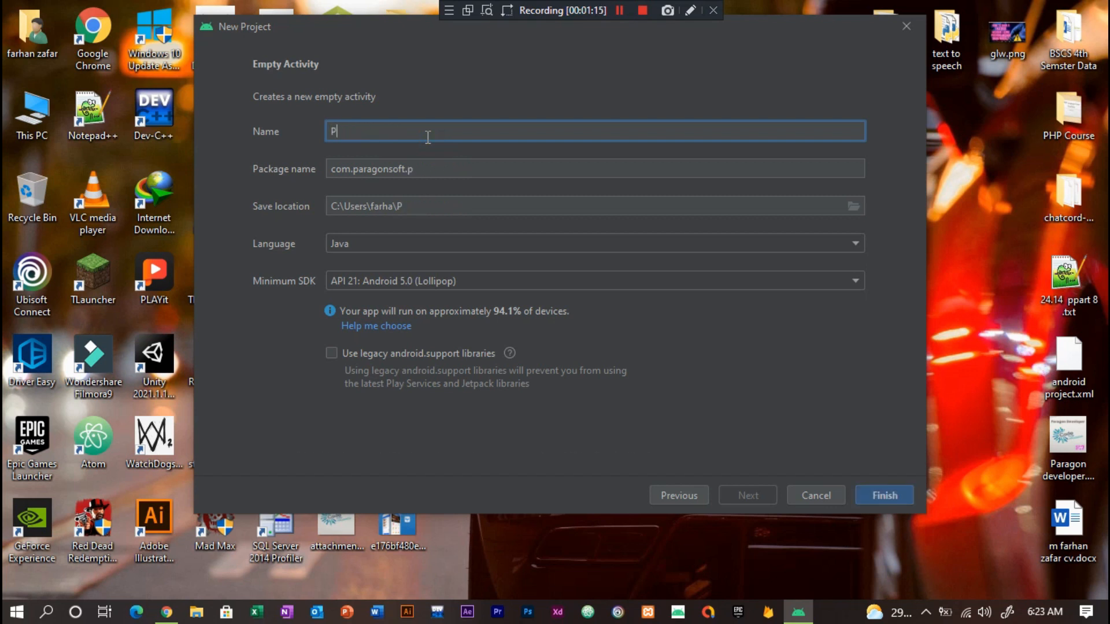
pyautogui.write('ractr')
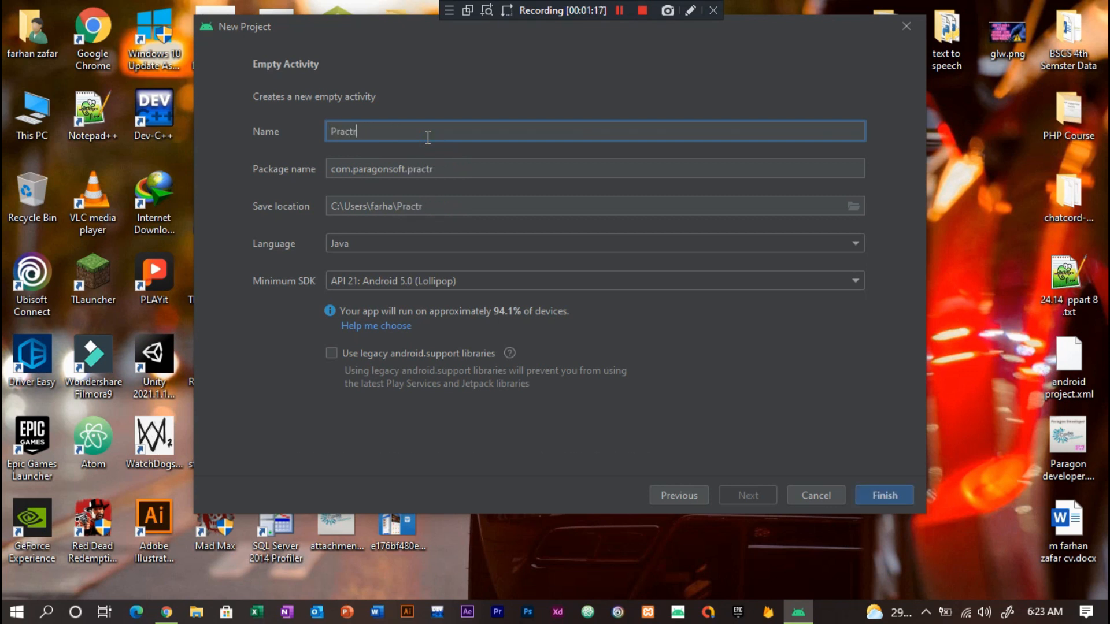
pyautogui.press('ctrl+a')
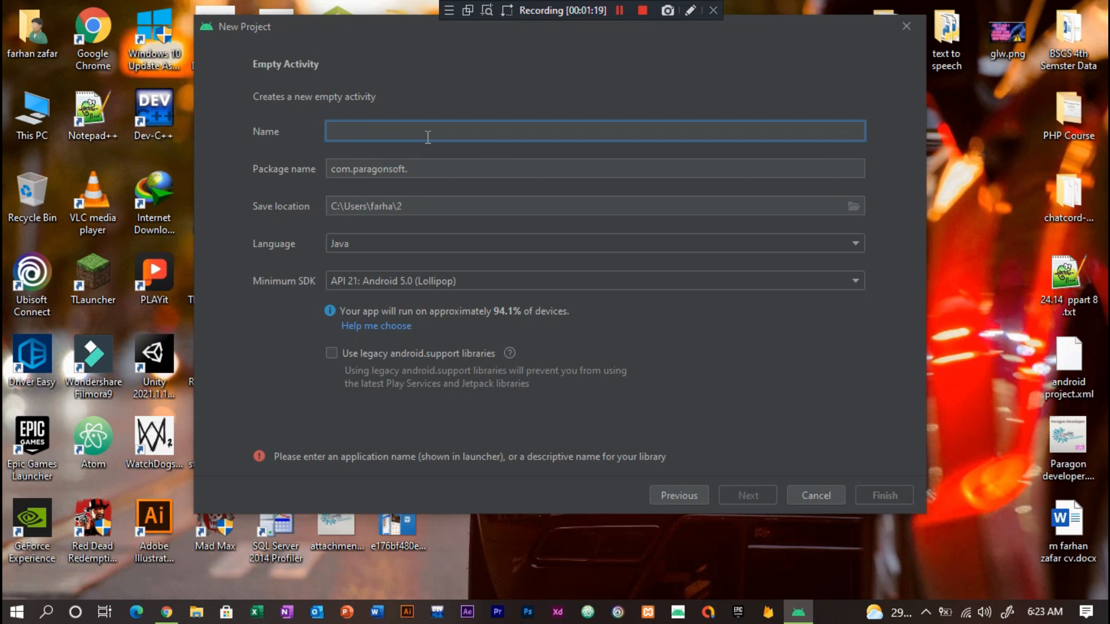
pyautogui.write('C')
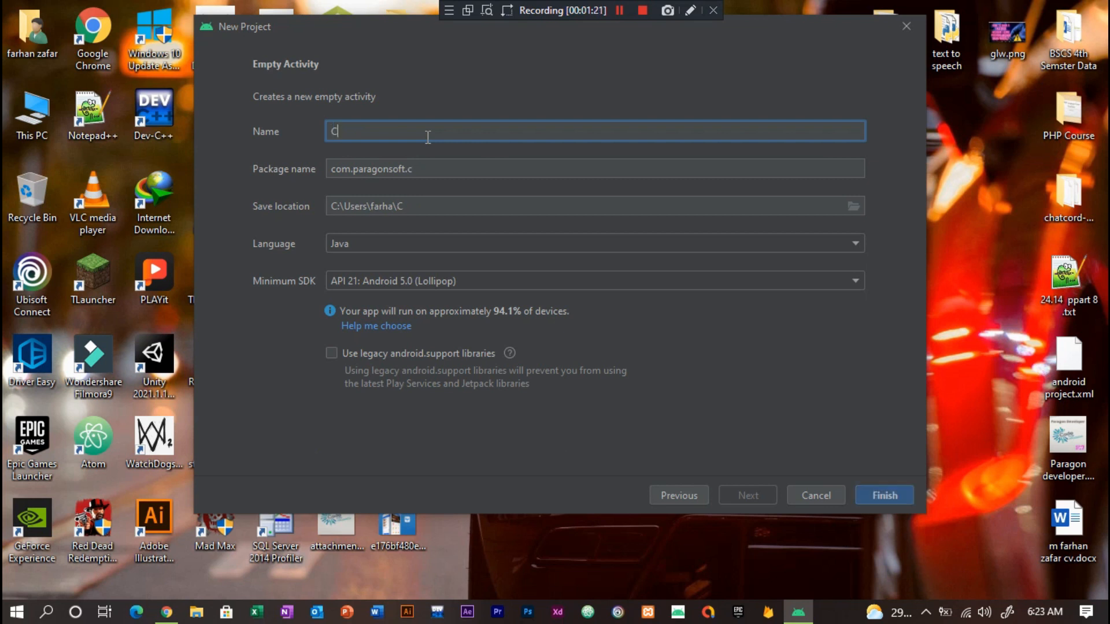
pyautogui.write('0')
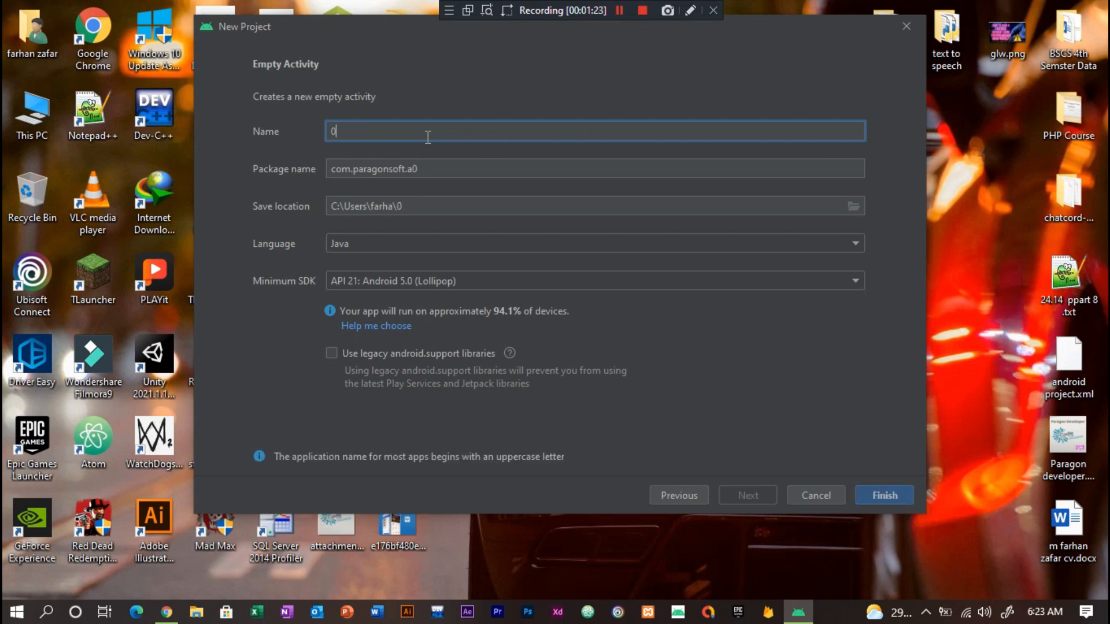
pyautogui.press('Backspace')
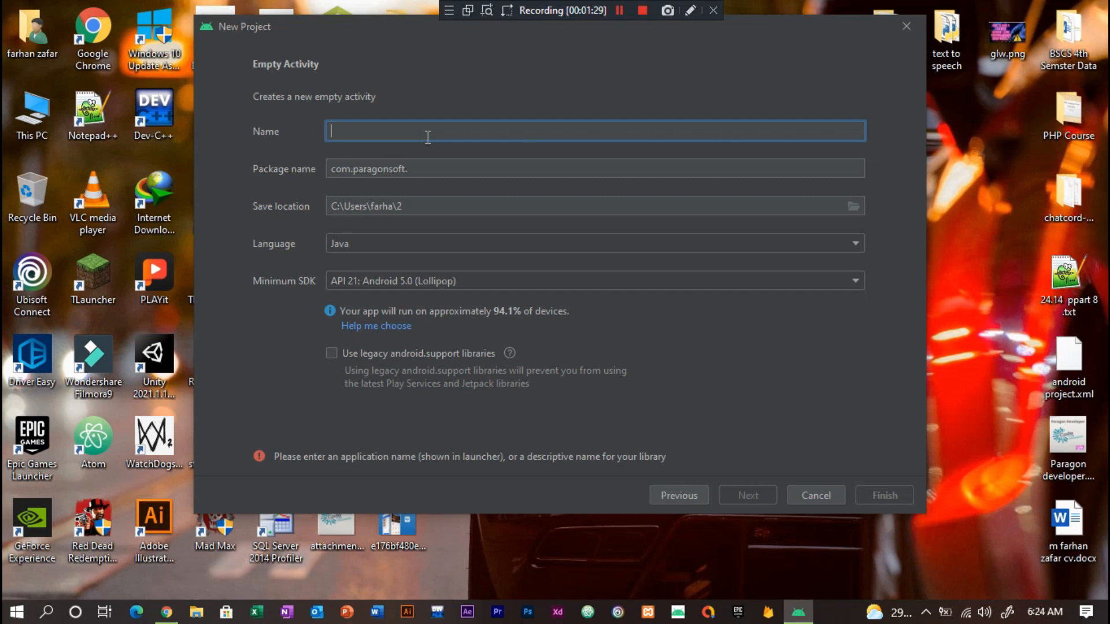
pyautogui.write('CodingCamp')
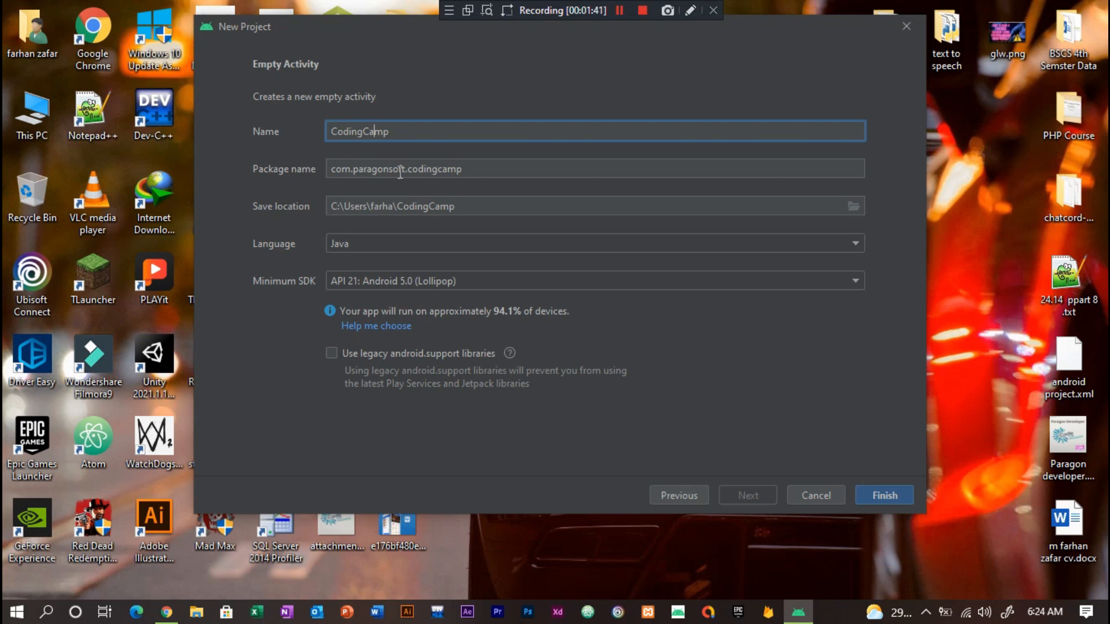
# Review the package name com.paragonsoft.codingcamp, leaving it unchanged.
pyautogui.click(593, 169)
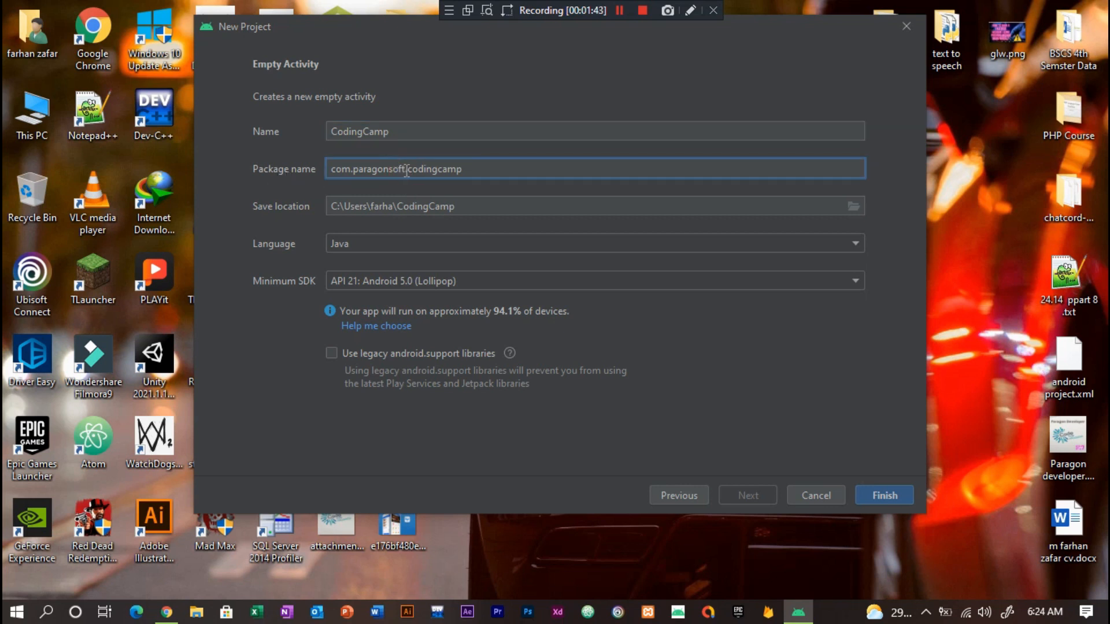
pyautogui.doubleClick(393, 169)
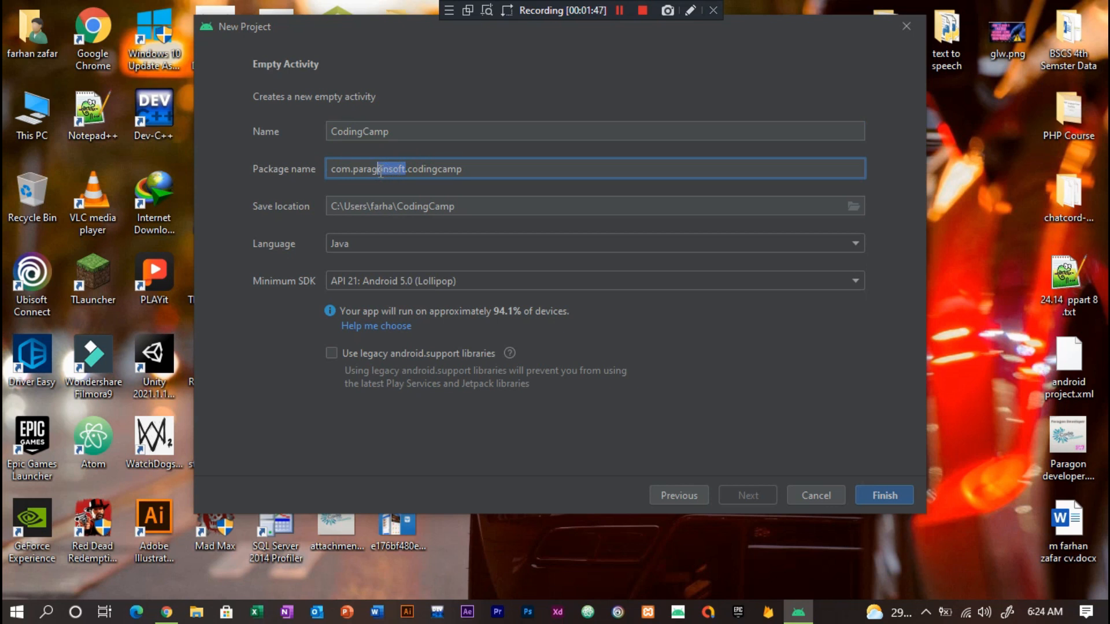
pyautogui.doubleClick(361, 168)
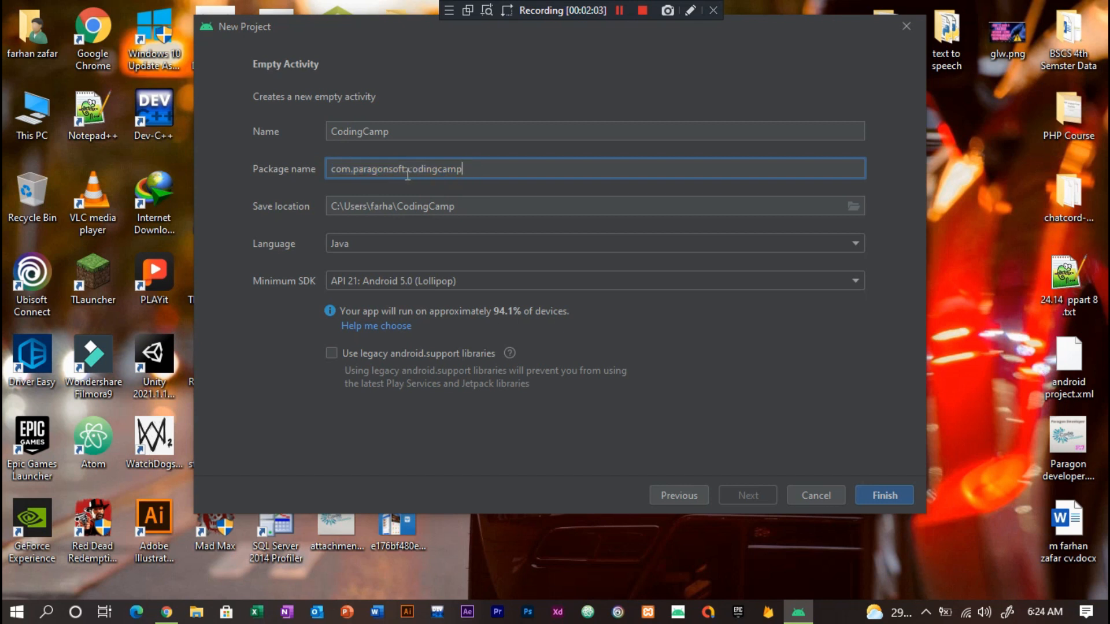
pyautogui.doubleClick(377, 169)
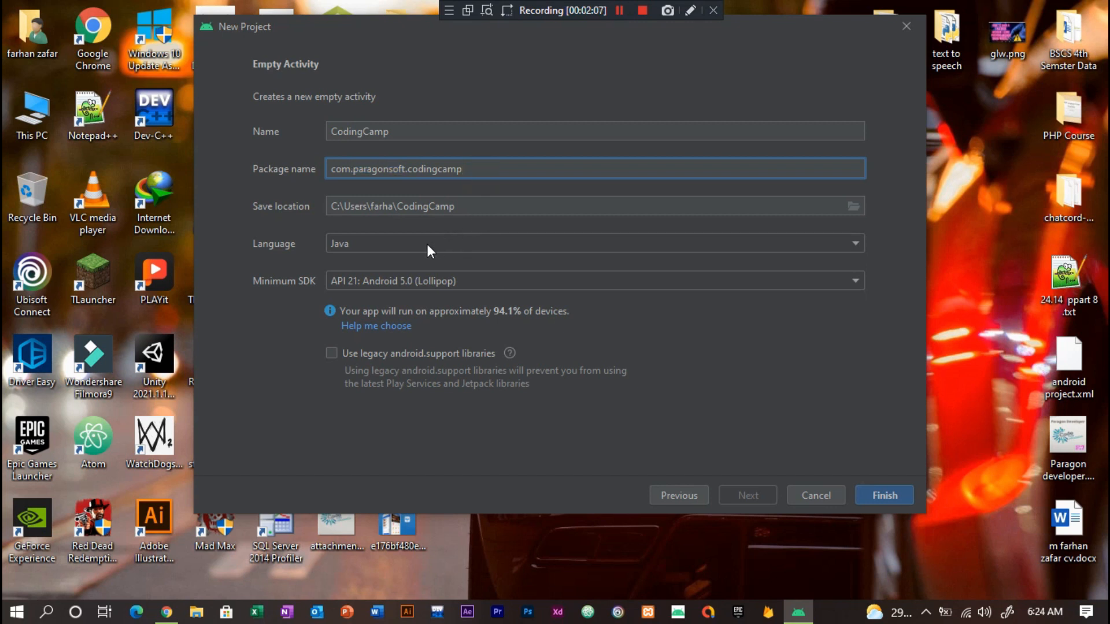
pyautogui.moveTo(424, 248)
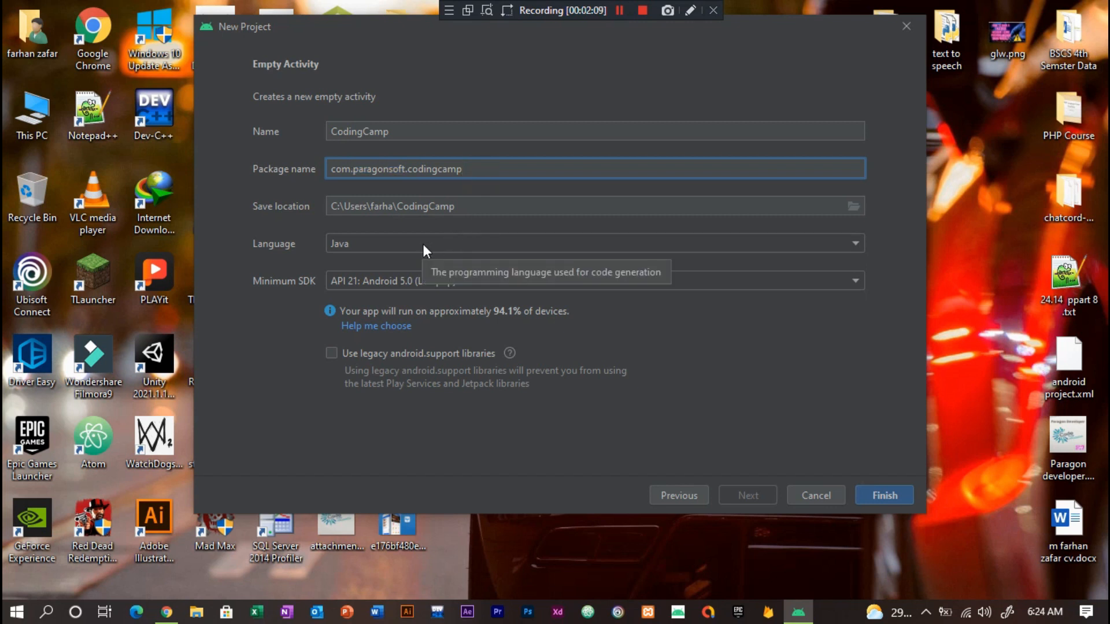
pyautogui.moveTo(290, 219)
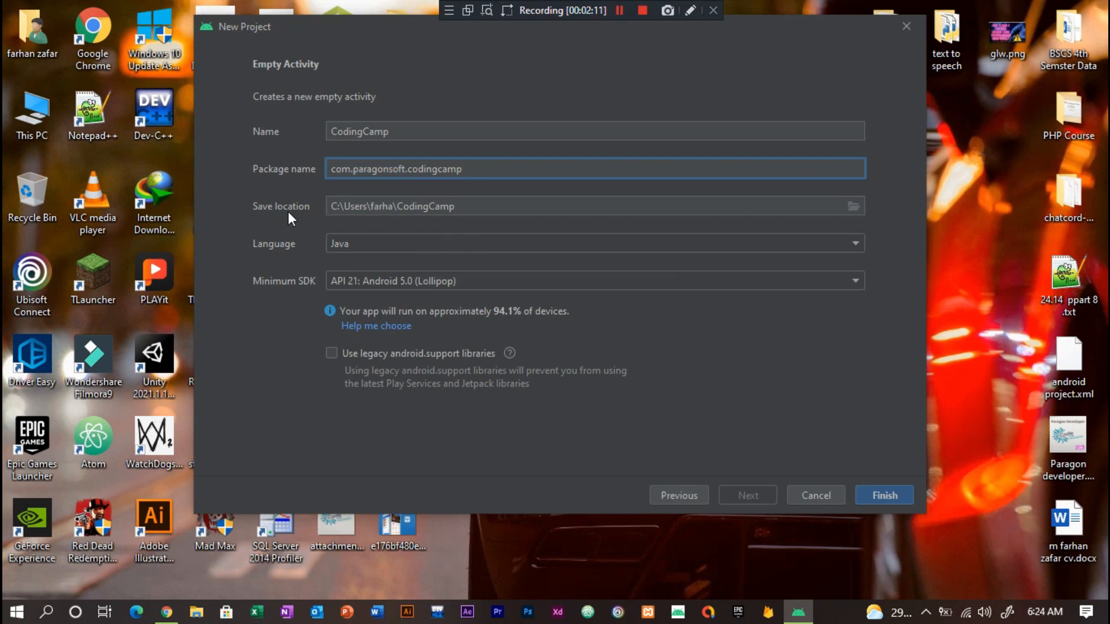
pyautogui.moveTo(404, 251)
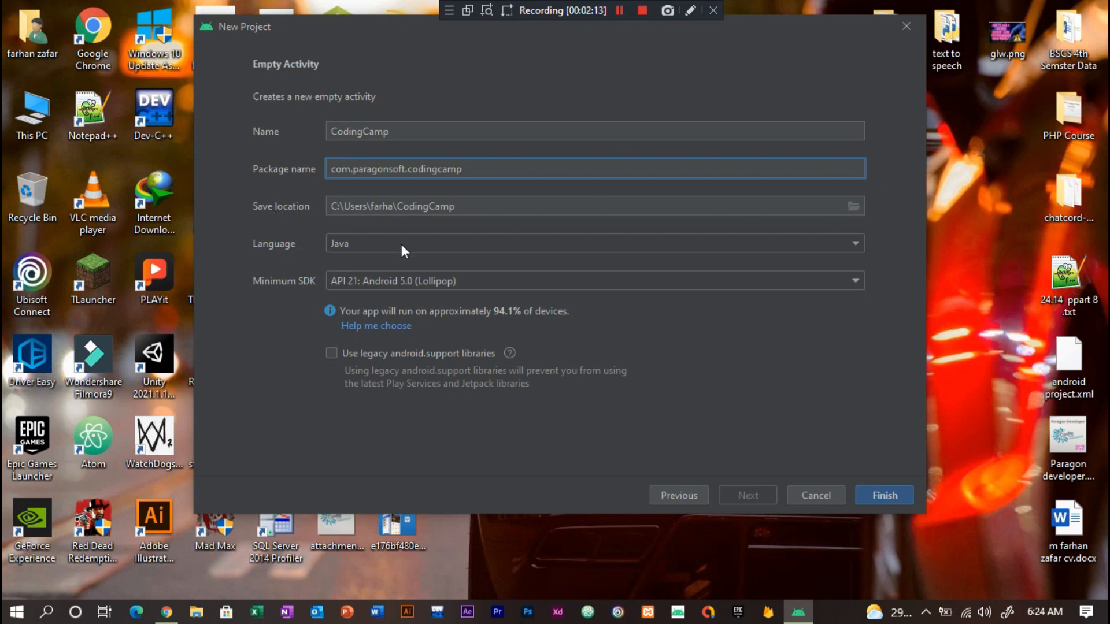
pyautogui.click(593, 243)
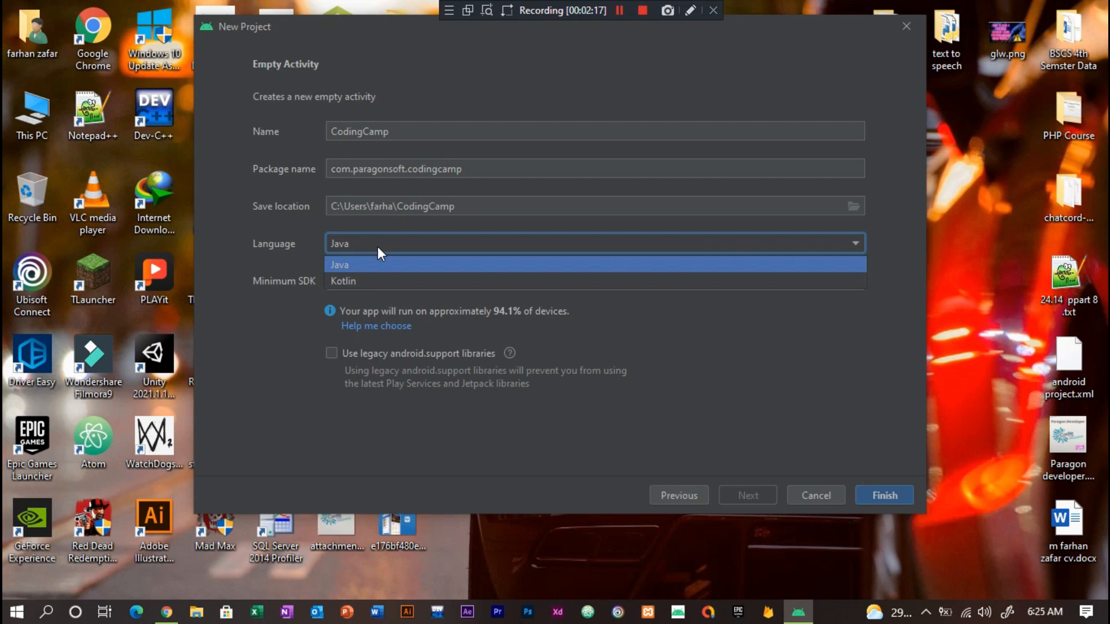
pyautogui.moveTo(350, 281)
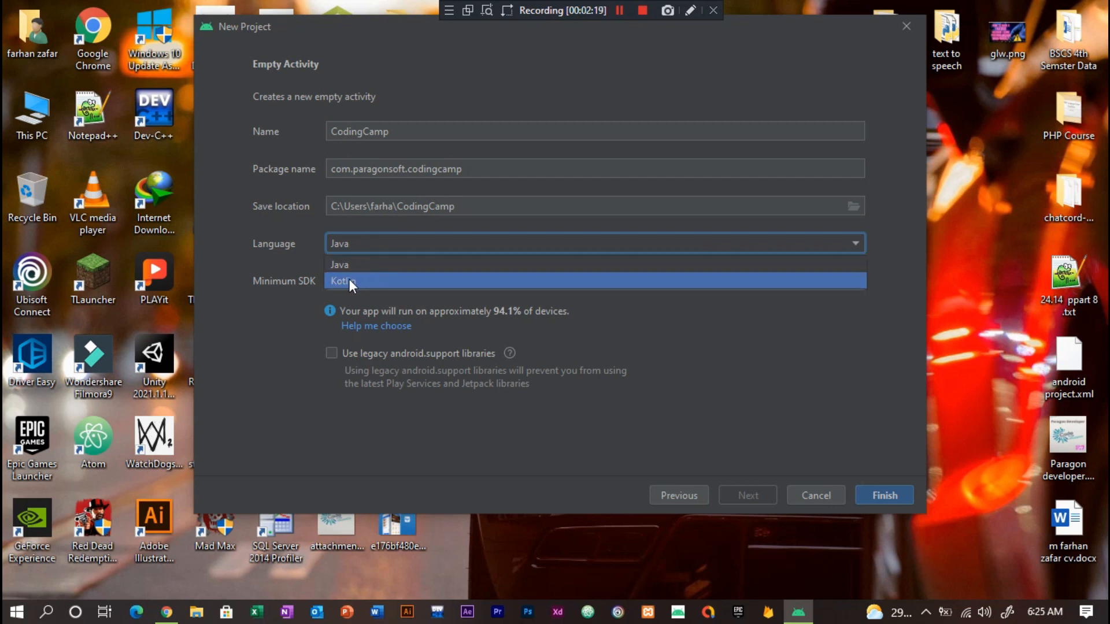
pyautogui.click(339, 264)
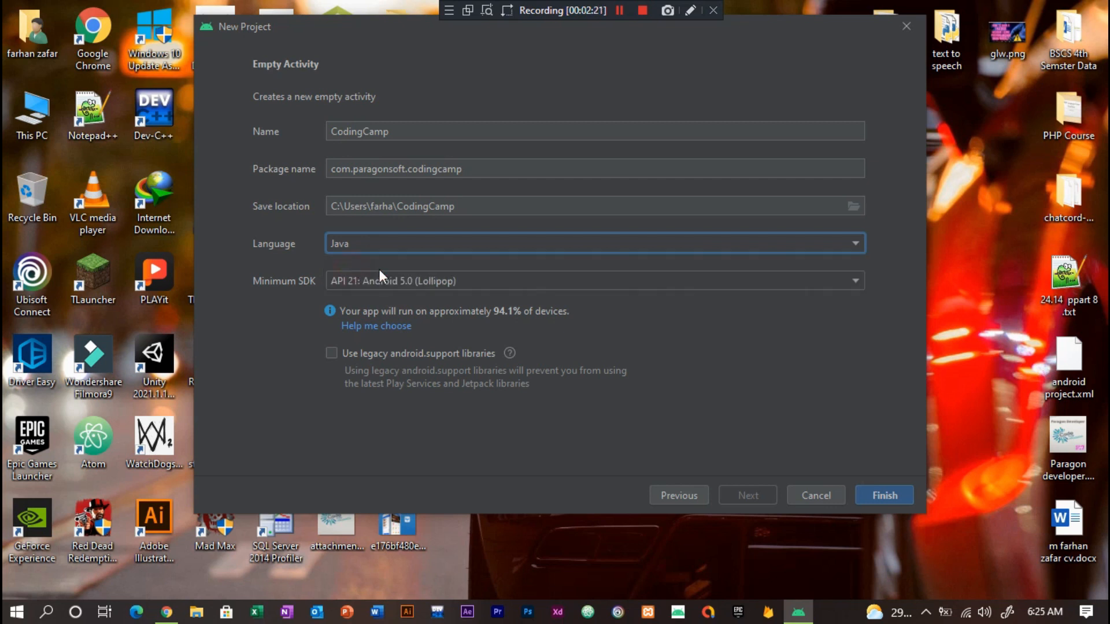
pyautogui.click(594, 279)
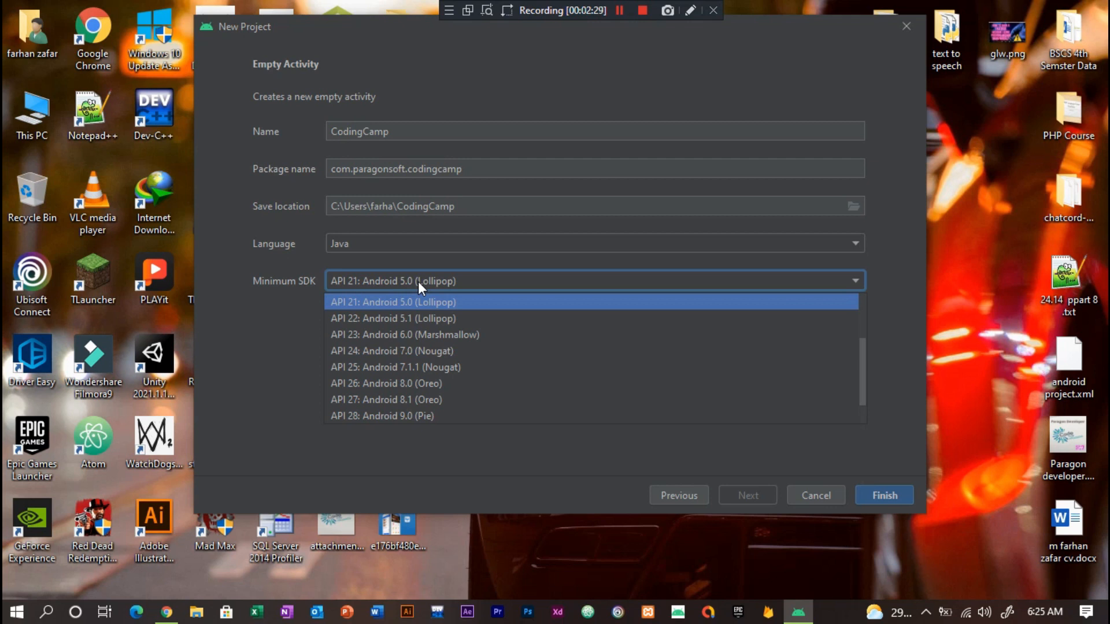
pyautogui.moveTo(409, 307)
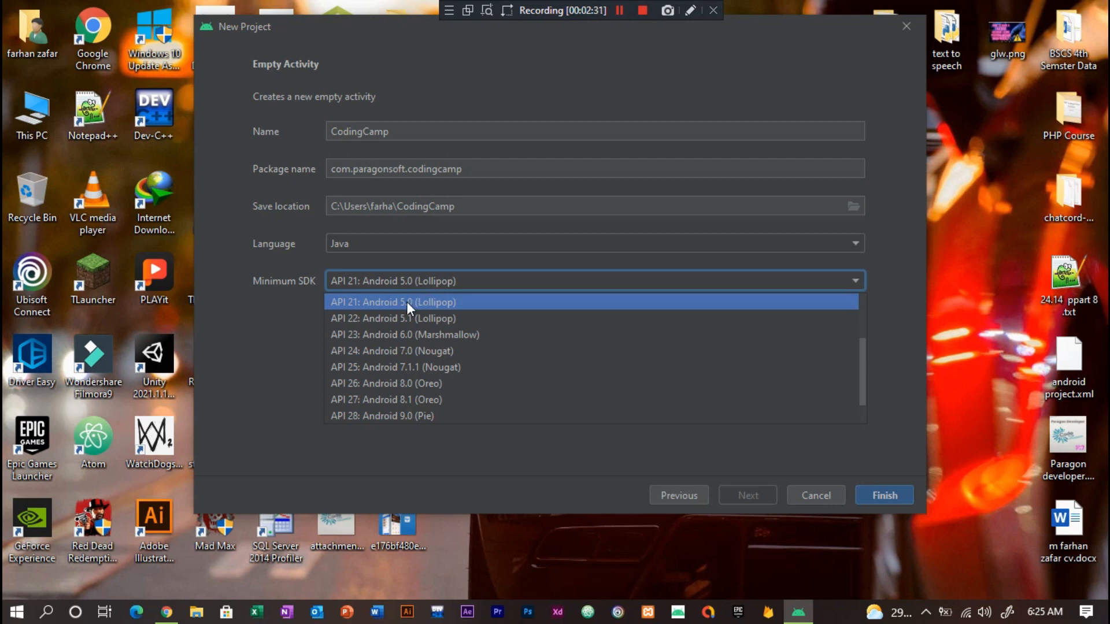
pyautogui.click(393, 302)
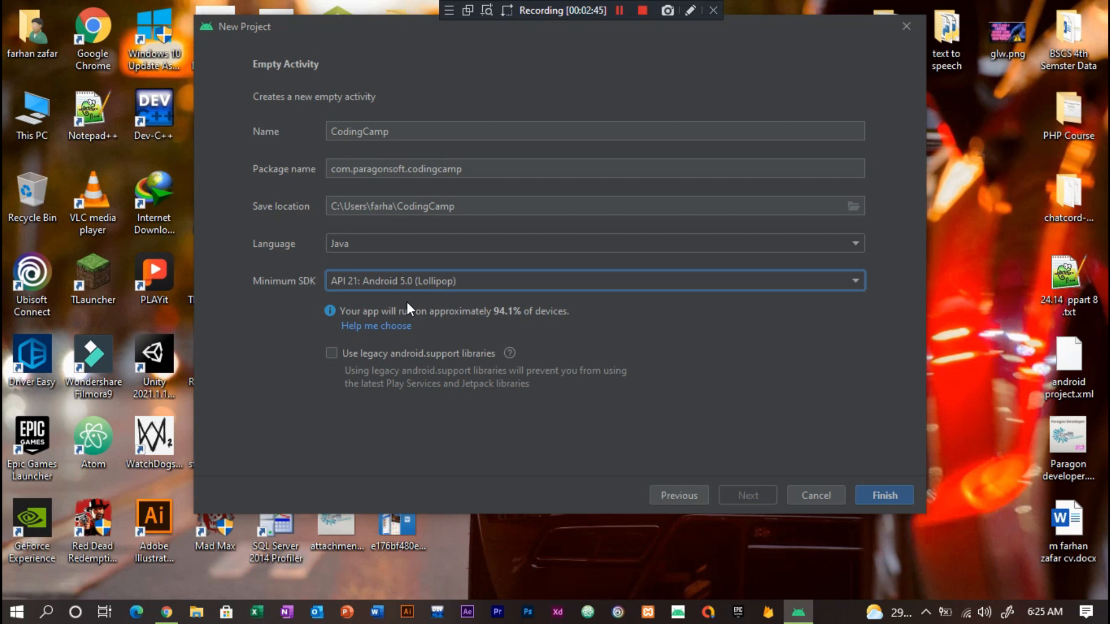
pyautogui.moveTo(400, 287)
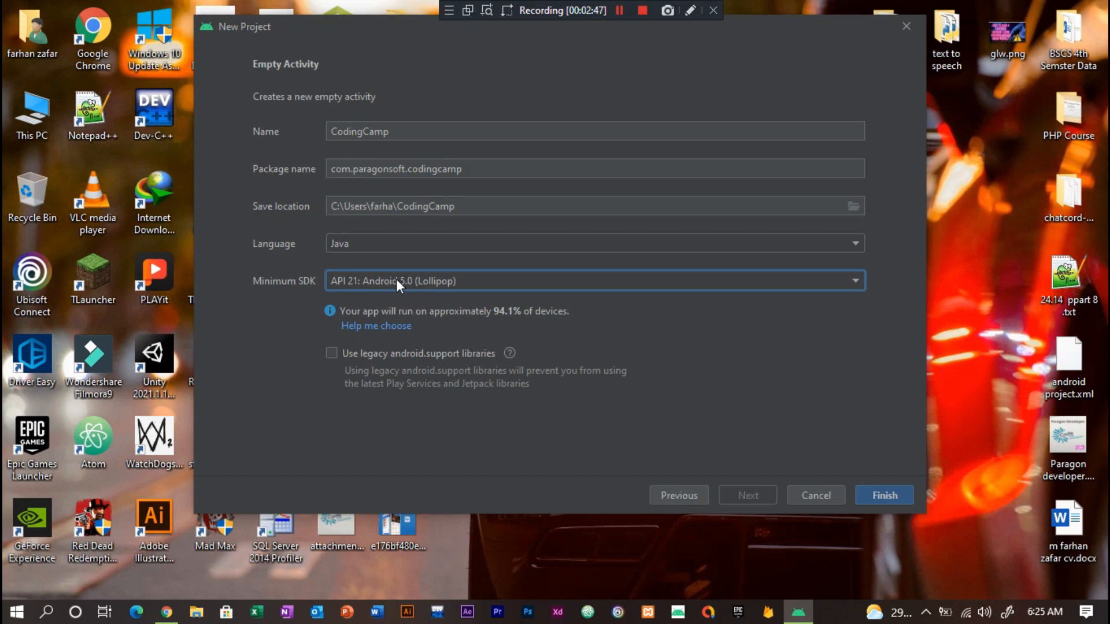
pyautogui.moveTo(419, 324)
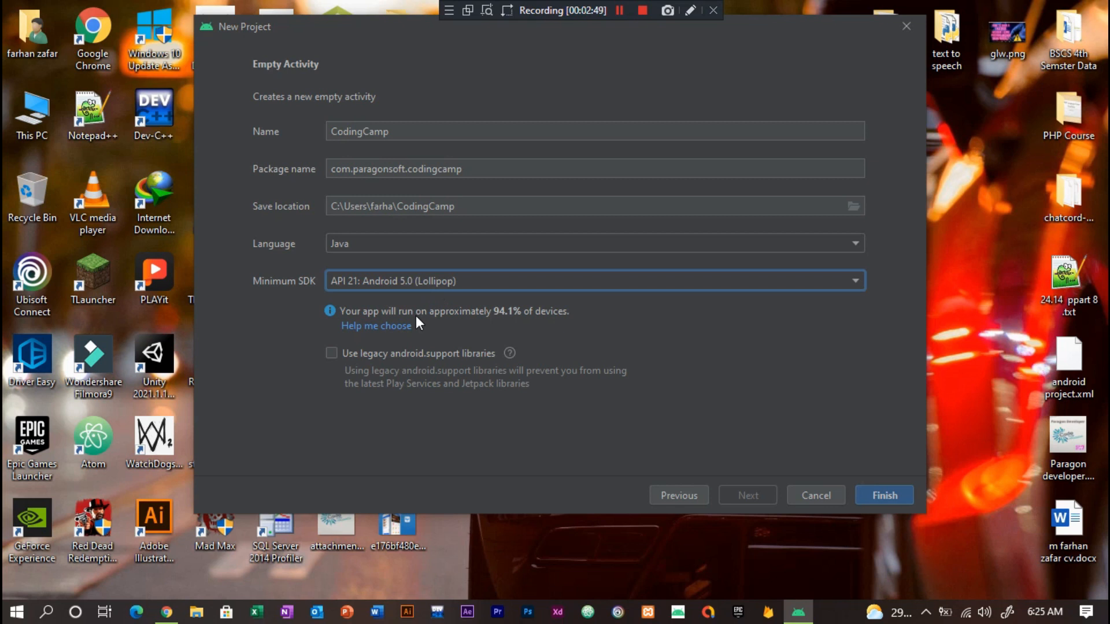
pyautogui.click(853, 281)
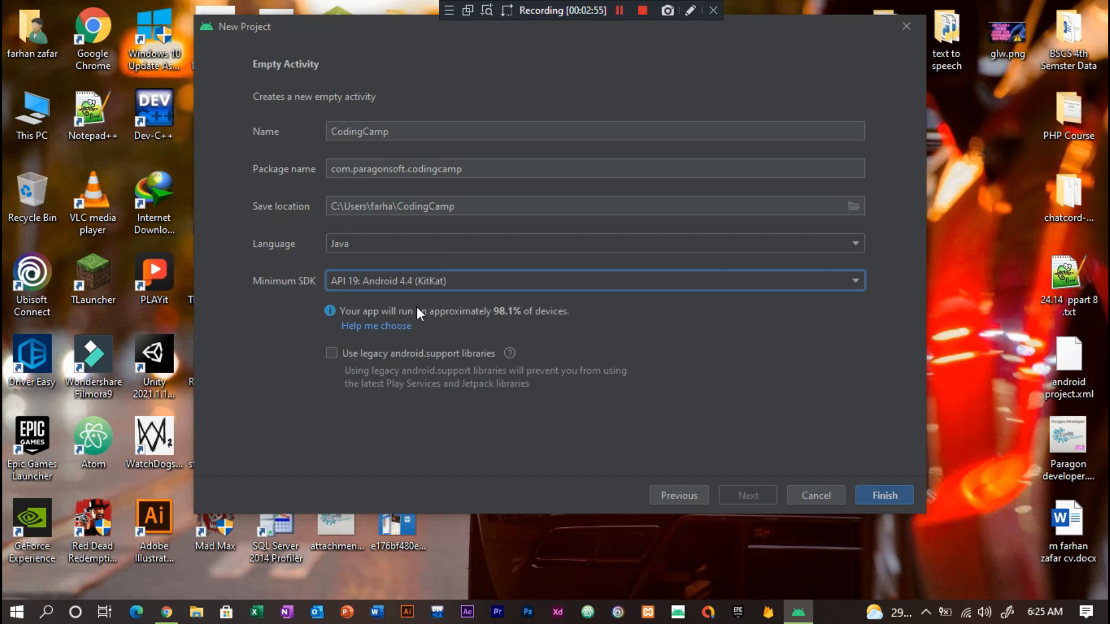
pyautogui.moveTo(356, 322)
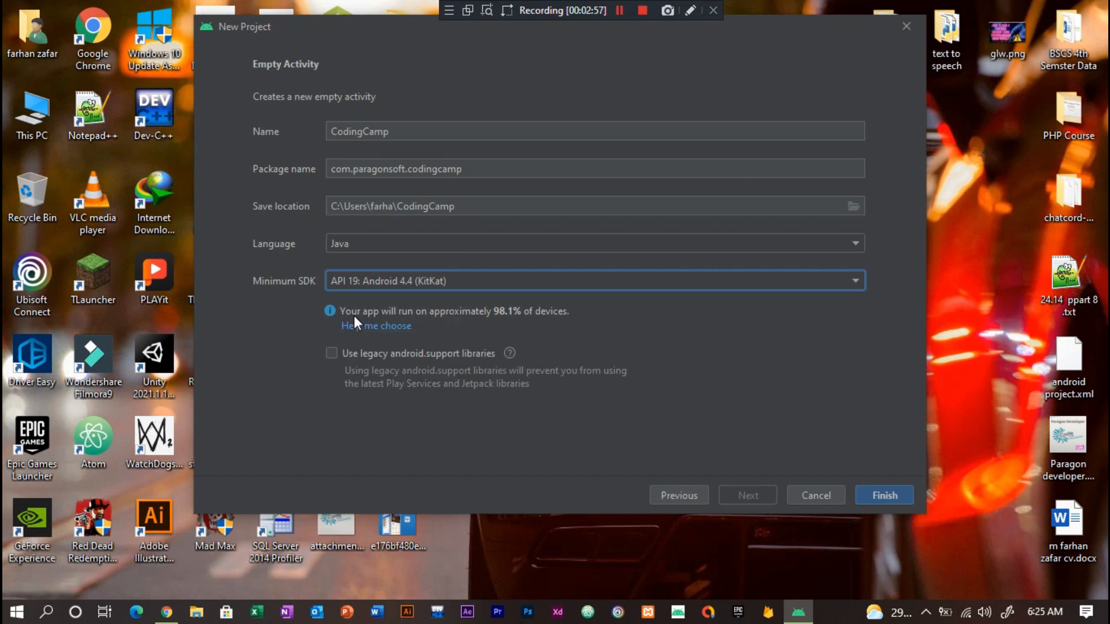
pyautogui.moveTo(508, 323)
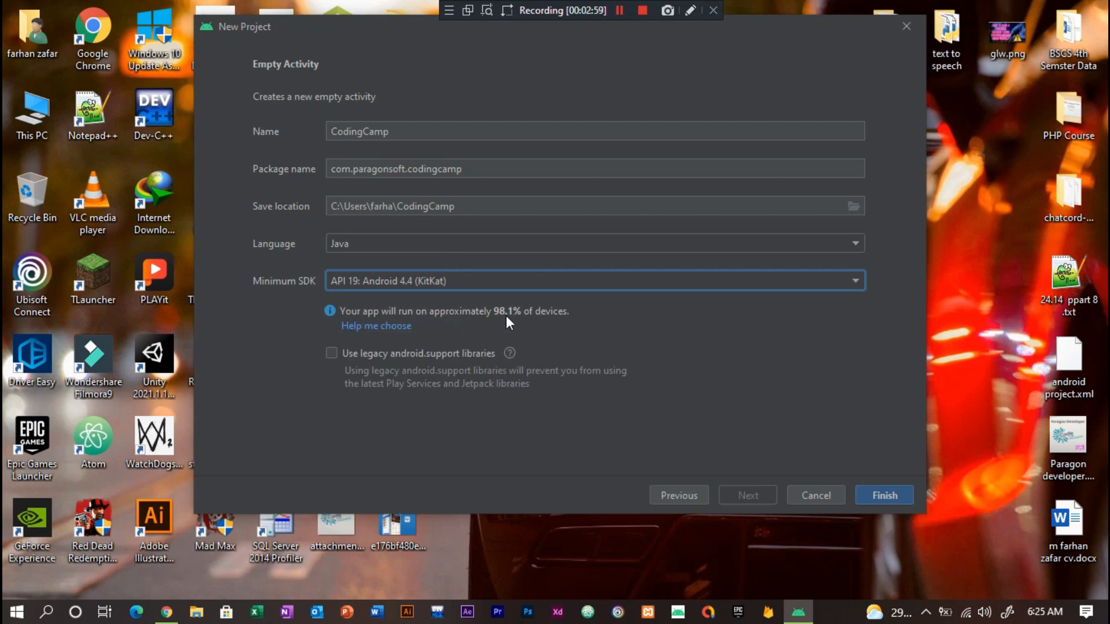
pyautogui.moveTo(554, 328)
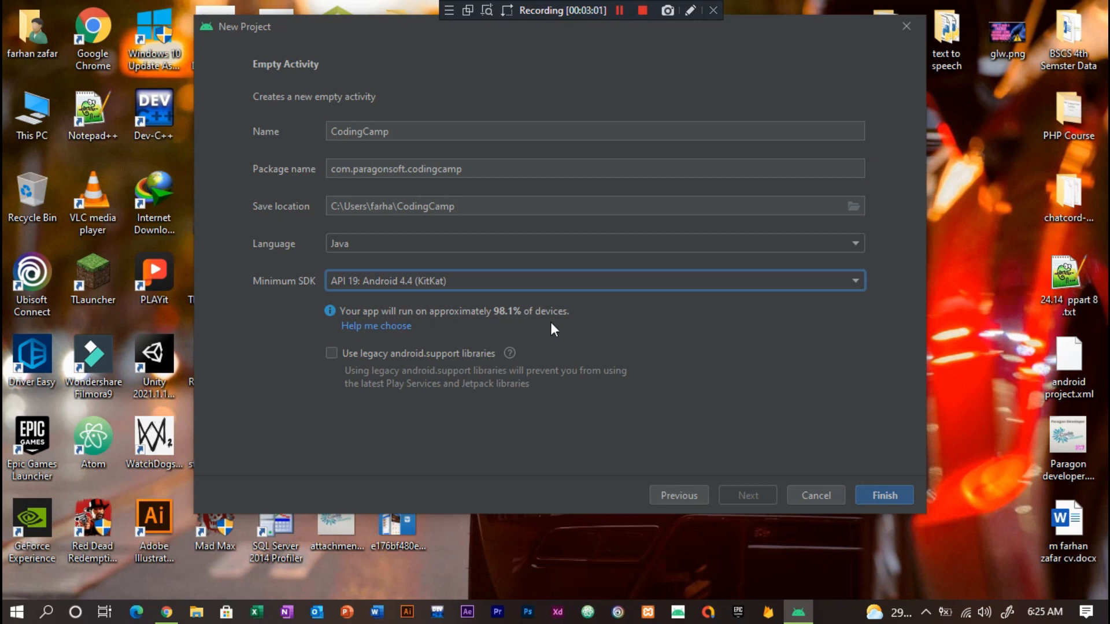
pyautogui.moveTo(558, 330)
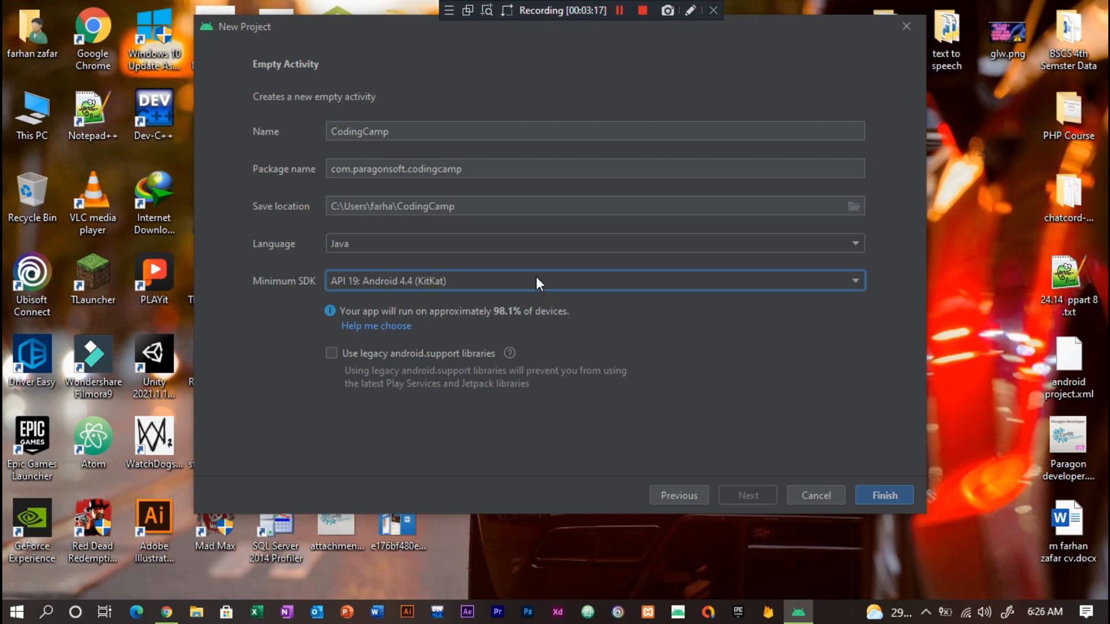
pyautogui.click(594, 281)
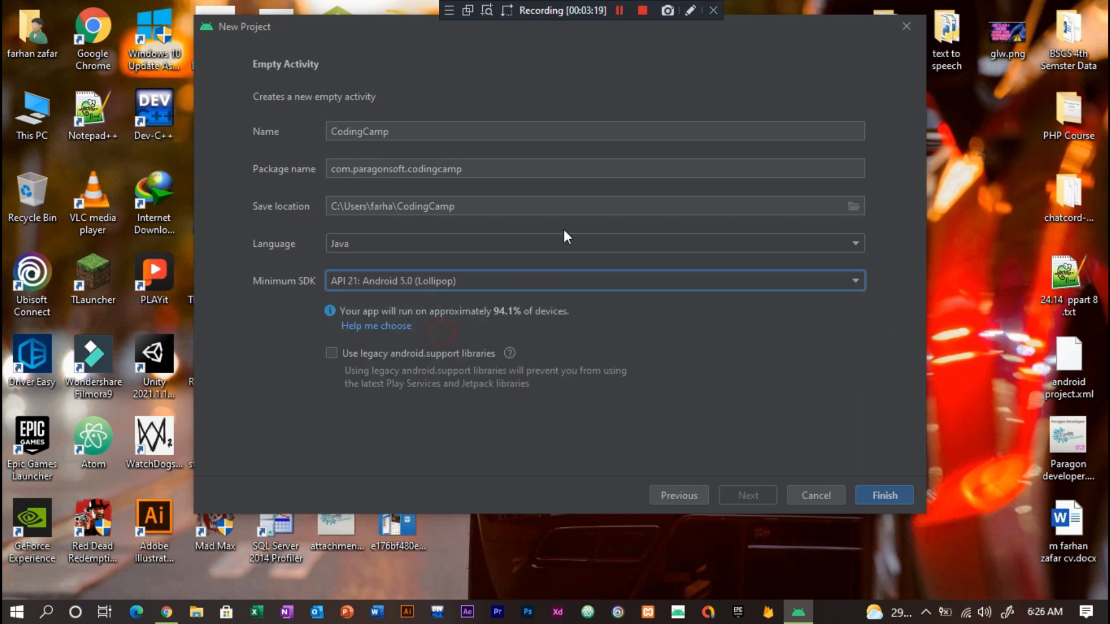
pyautogui.moveTo(762, 461)
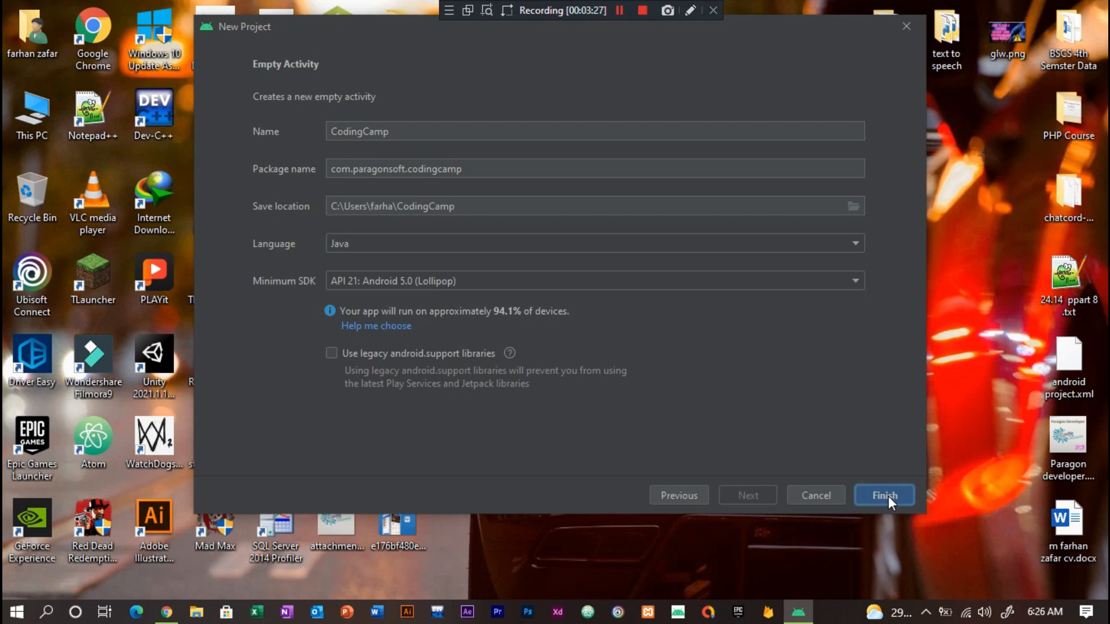
# Finish the wizard to create CodingCamp and show its project file structure.
pyautogui.click(883, 494)
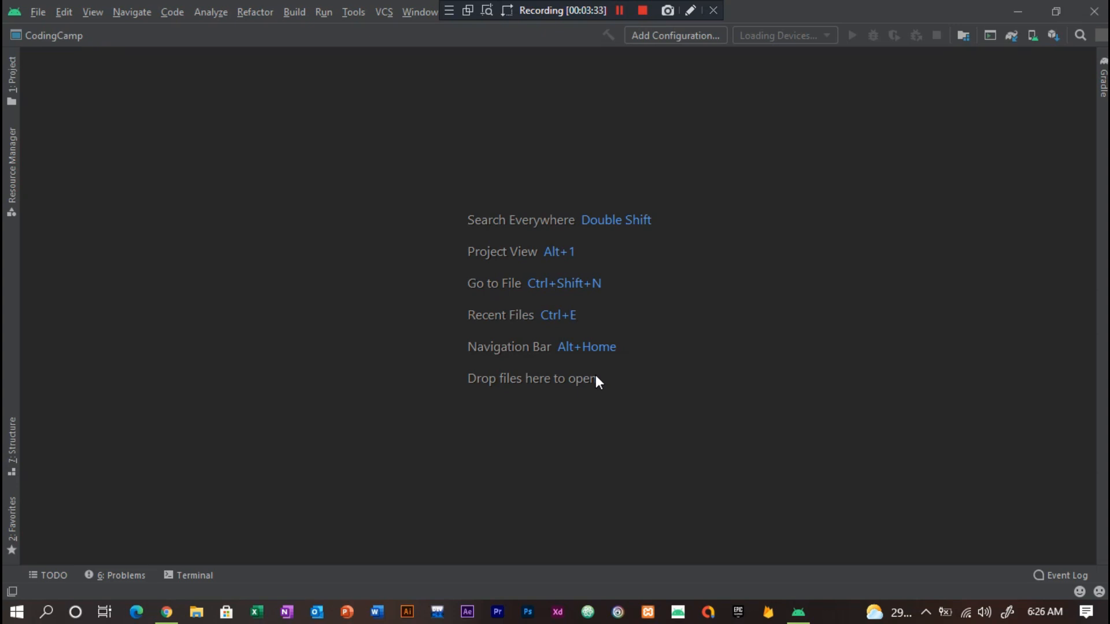
pyautogui.moveTo(95, 65)
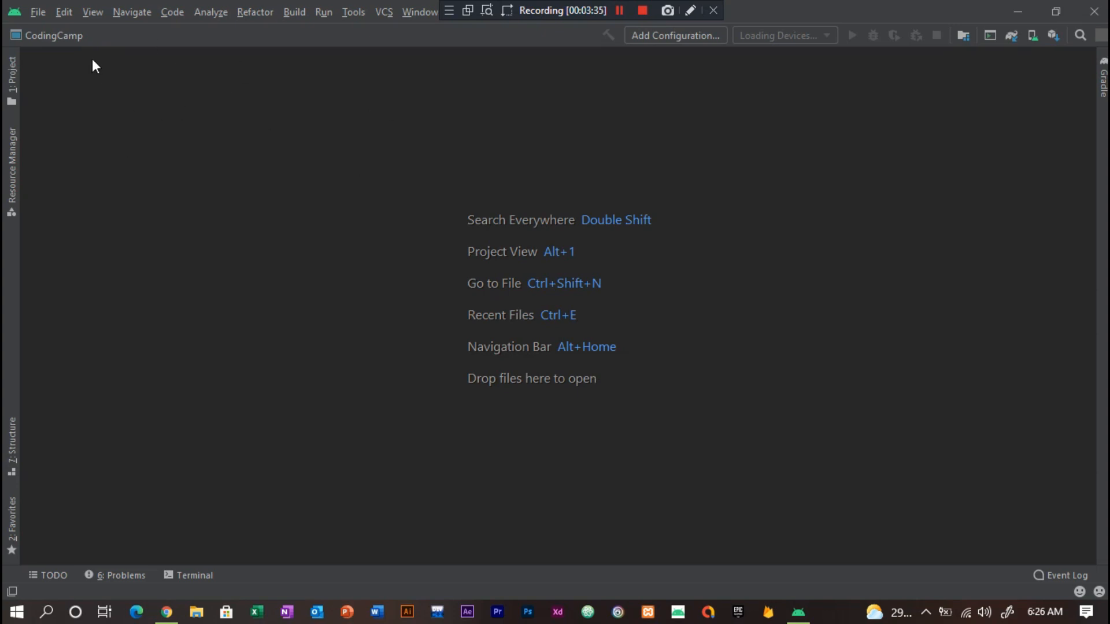
pyautogui.moveTo(10, 74)
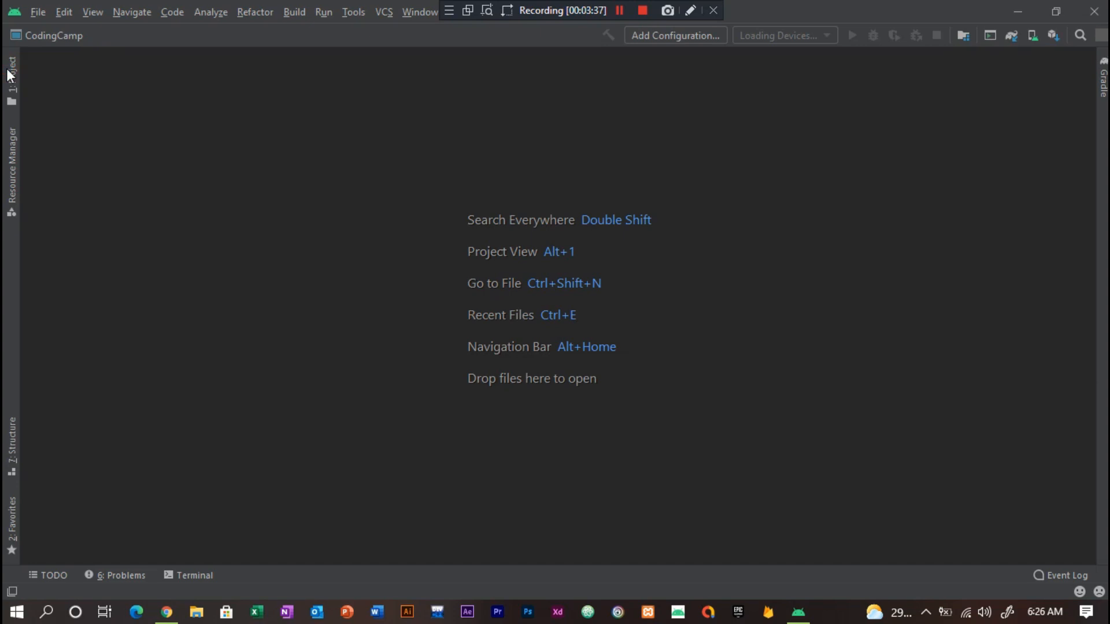
pyautogui.click(11, 67)
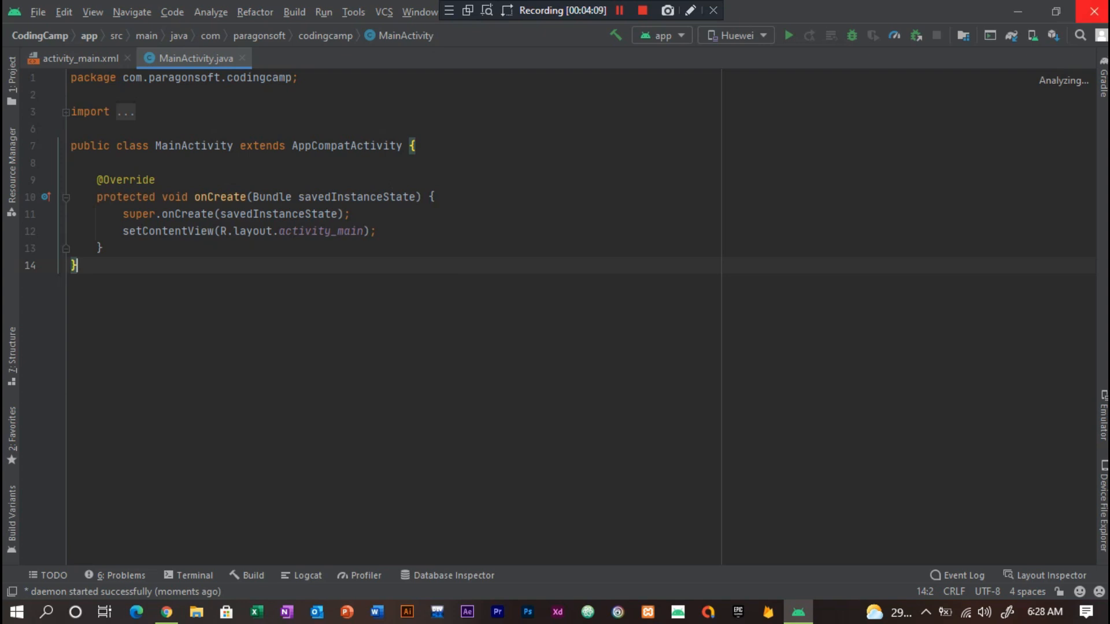
pyautogui.moveTo(989, 36)
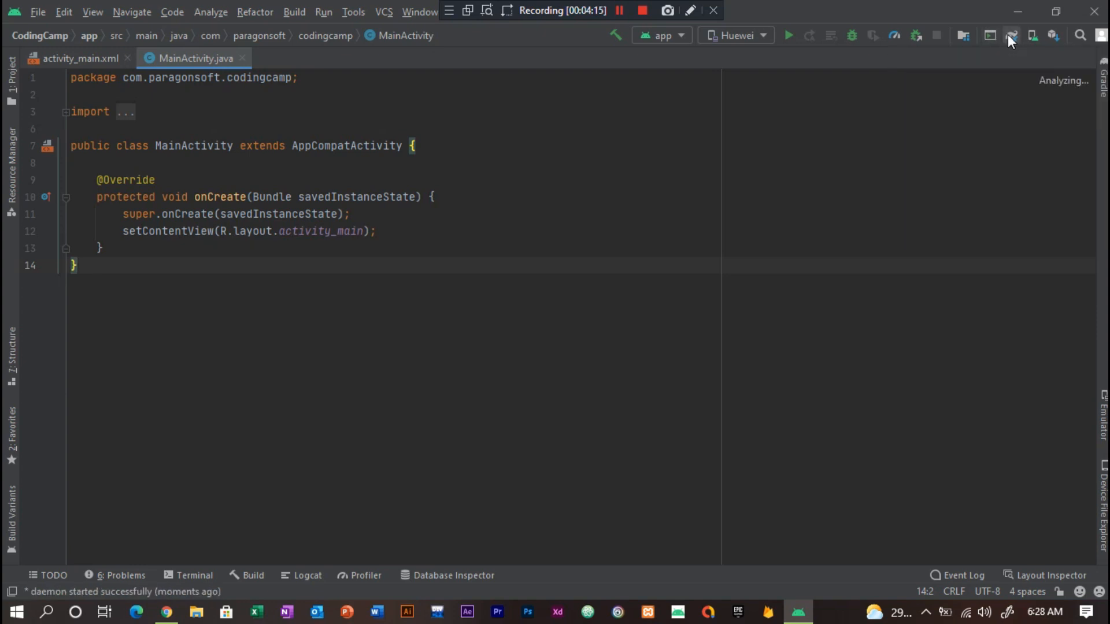
pyautogui.moveTo(1030, 36)
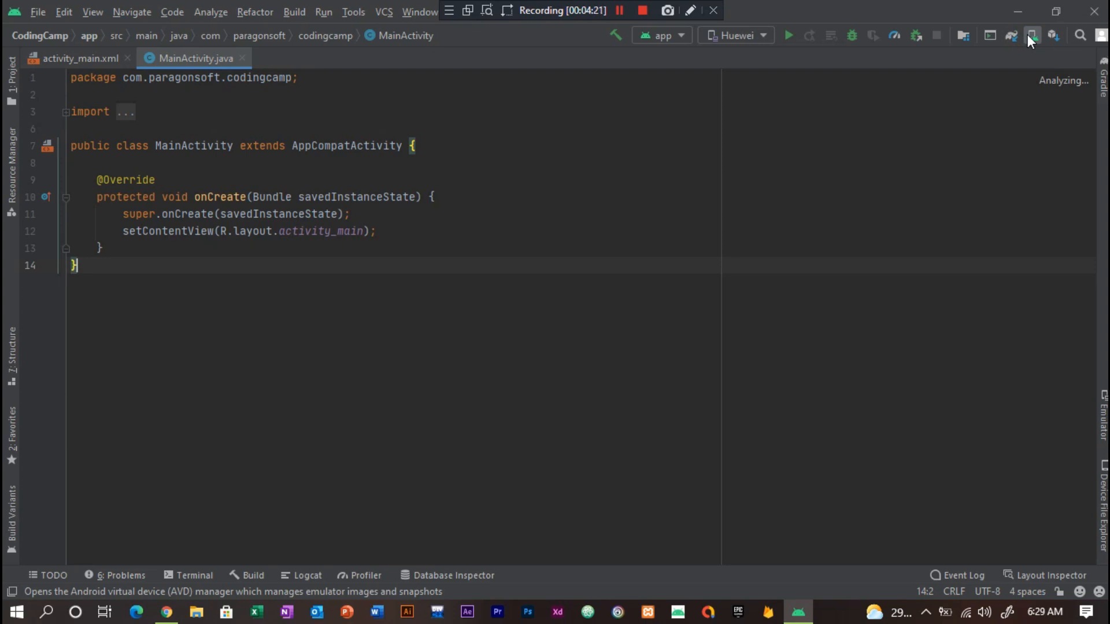
# Bring up the AVD Manager listing the farhan android and Huawei devices.
pyautogui.click(1030, 36)
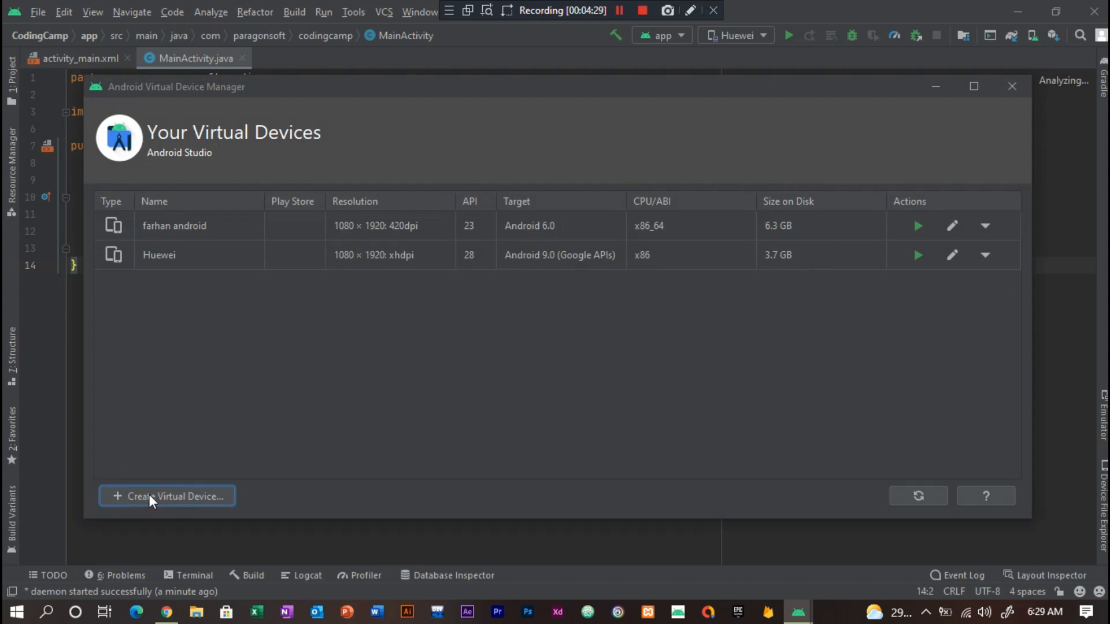
# Create a new virtual device with Pixel XL phone hardware and the Pie (API 28) x86 system image.
pyautogui.click(167, 496)
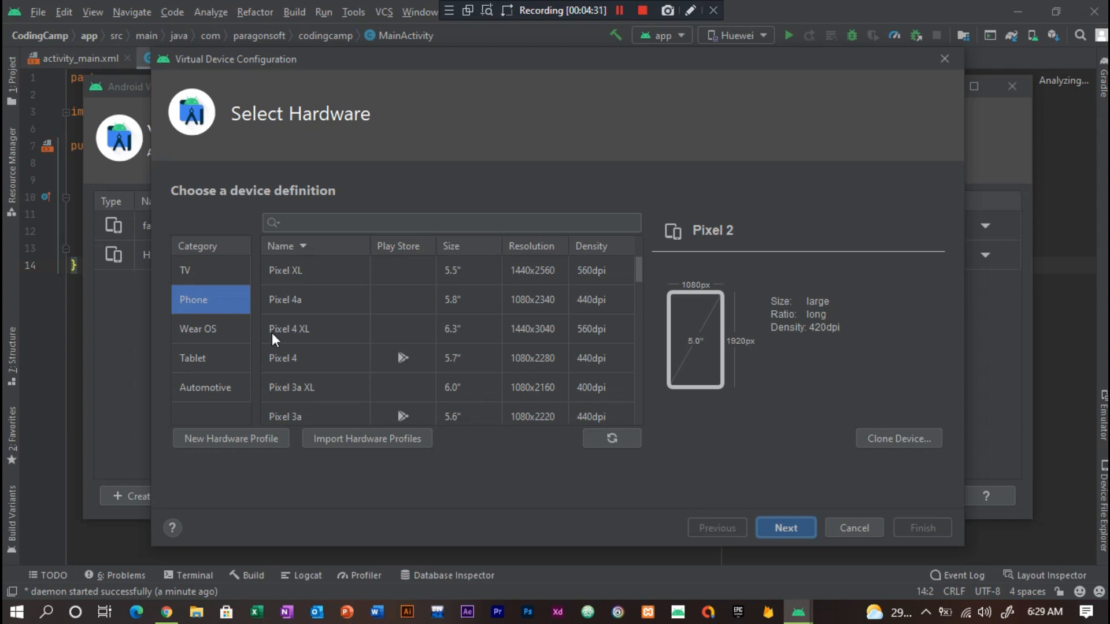
pyautogui.moveTo(397, 325)
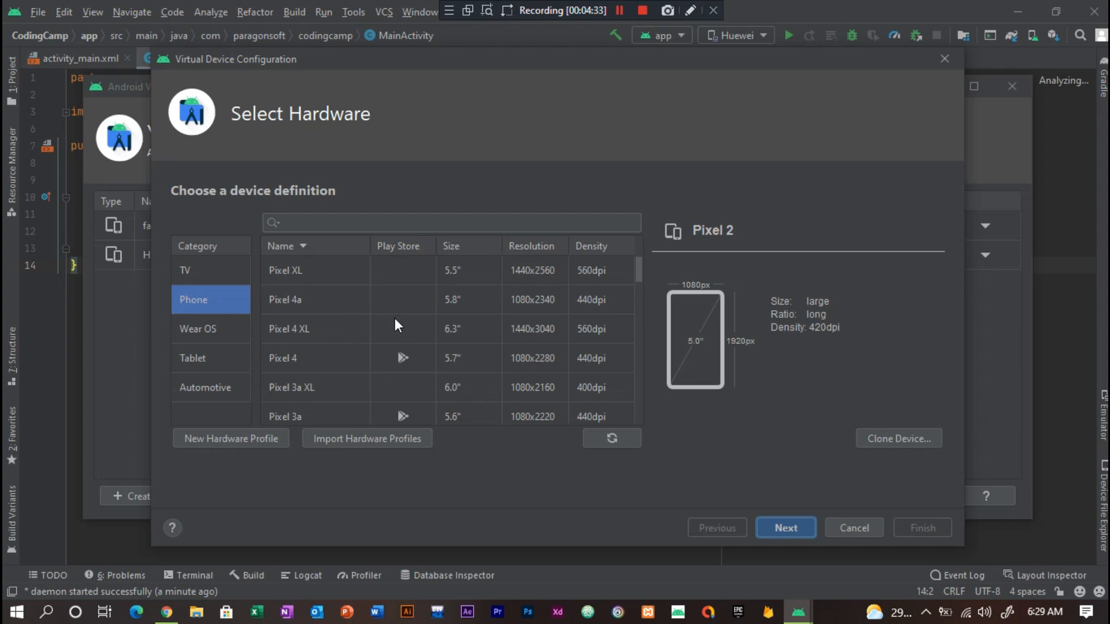
pyautogui.click(285, 271)
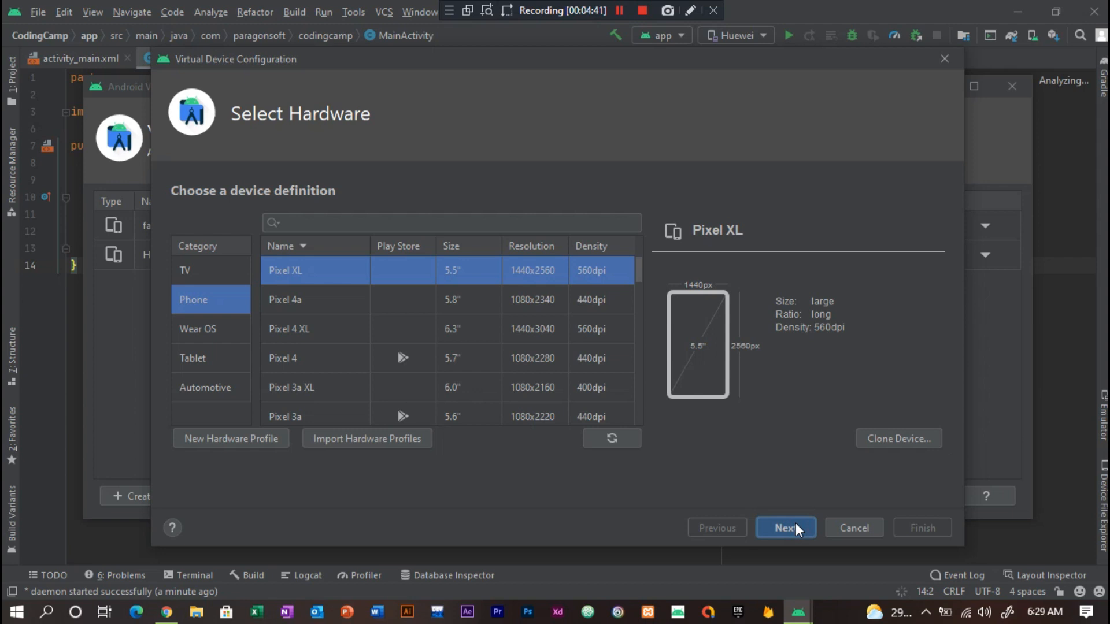
pyautogui.click(784, 527)
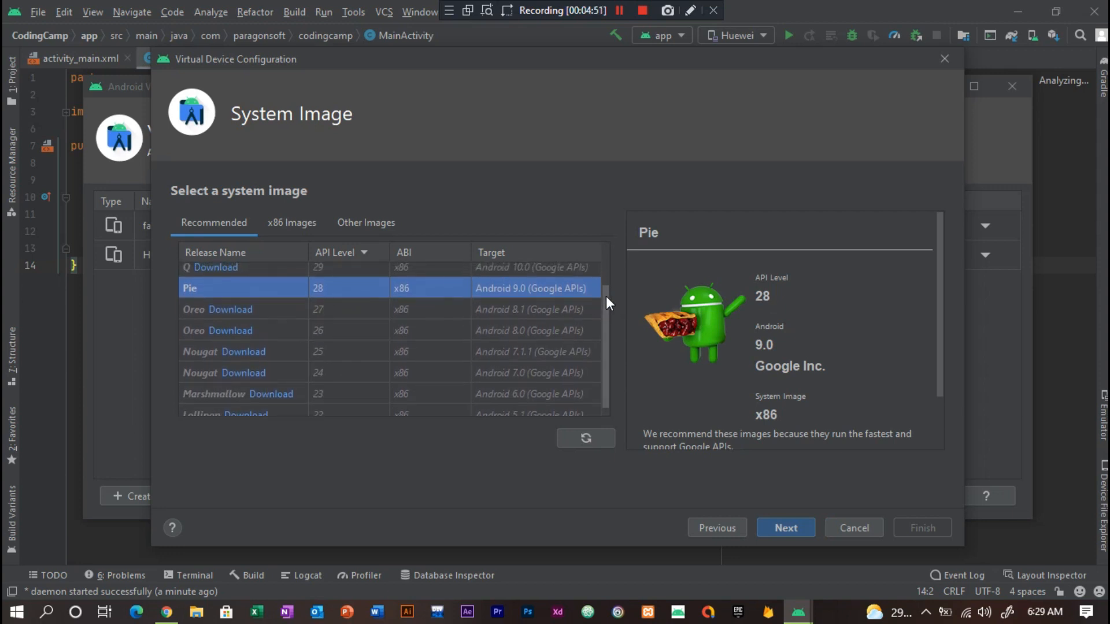
pyautogui.scroll(-3)
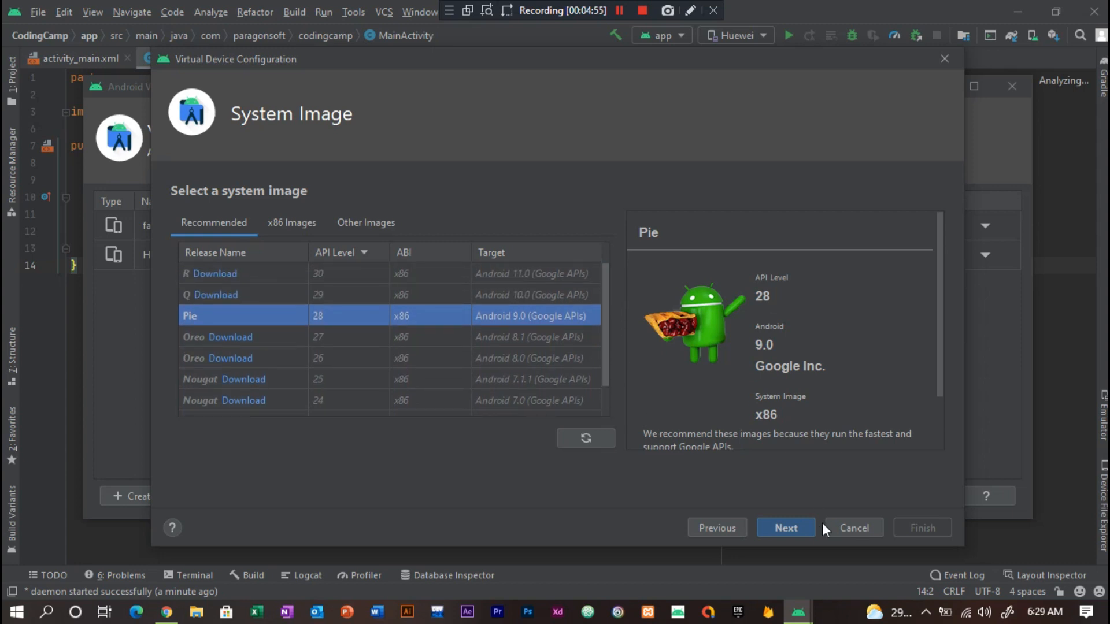
pyautogui.click(785, 527)
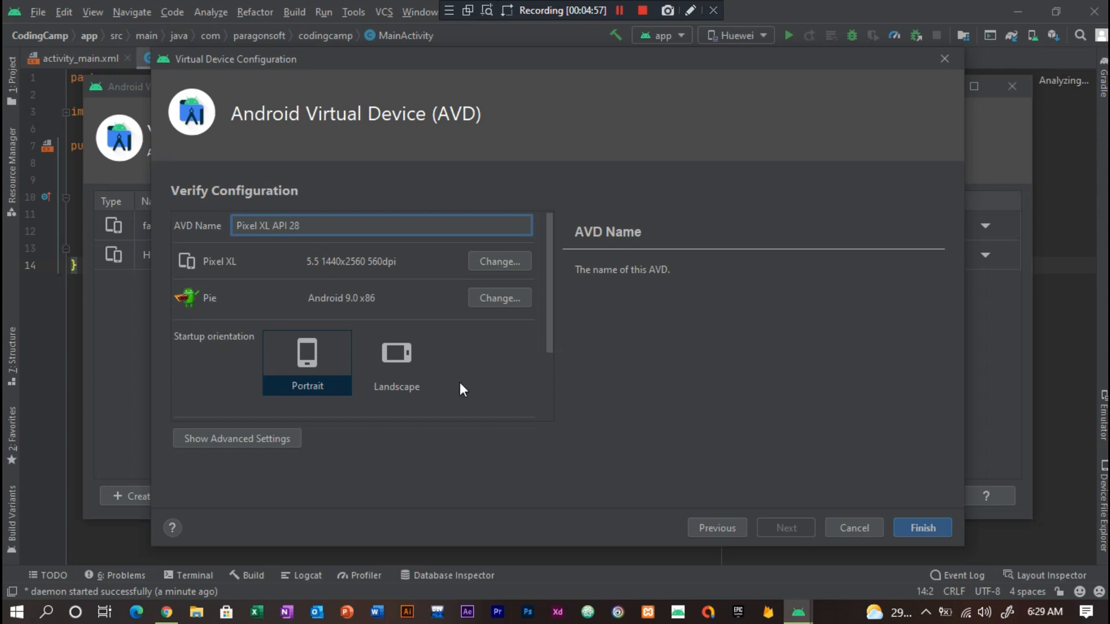
pyautogui.moveTo(478, 333)
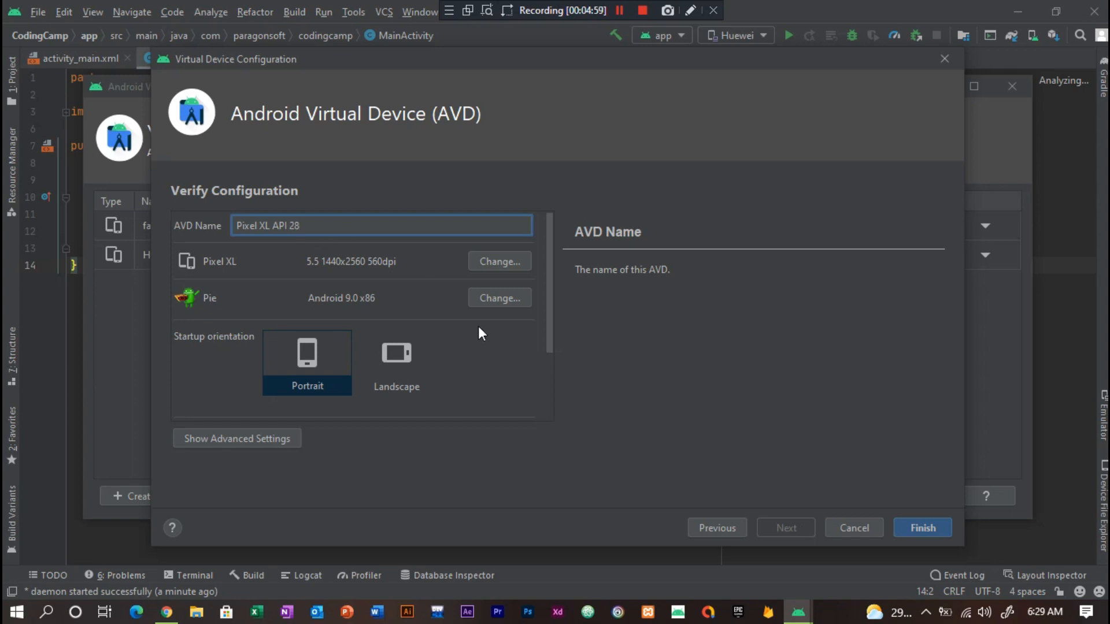
# Name the new AVD CodingCamp and finish creating it.
pyautogui.press('Backspace')
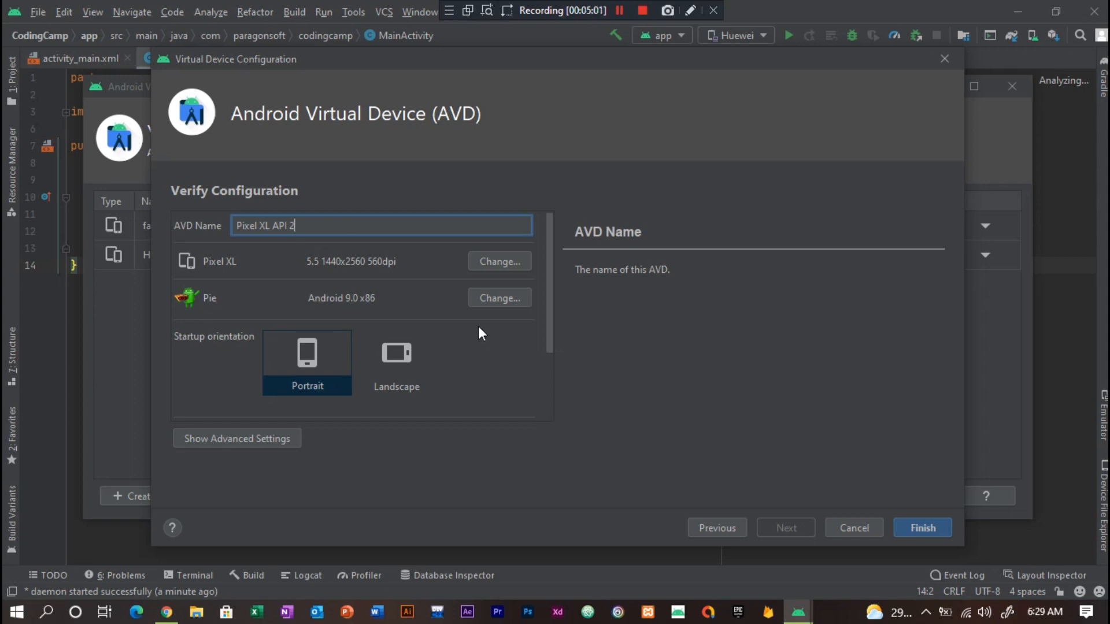
pyautogui.press('ctrl+a')
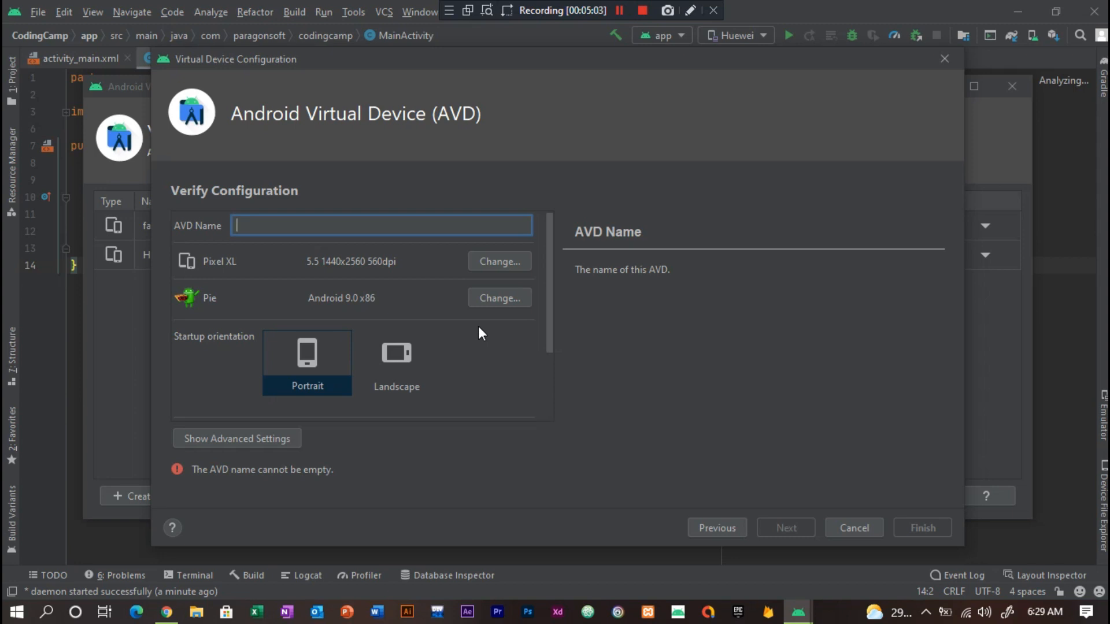
pyautogui.write('Coding')
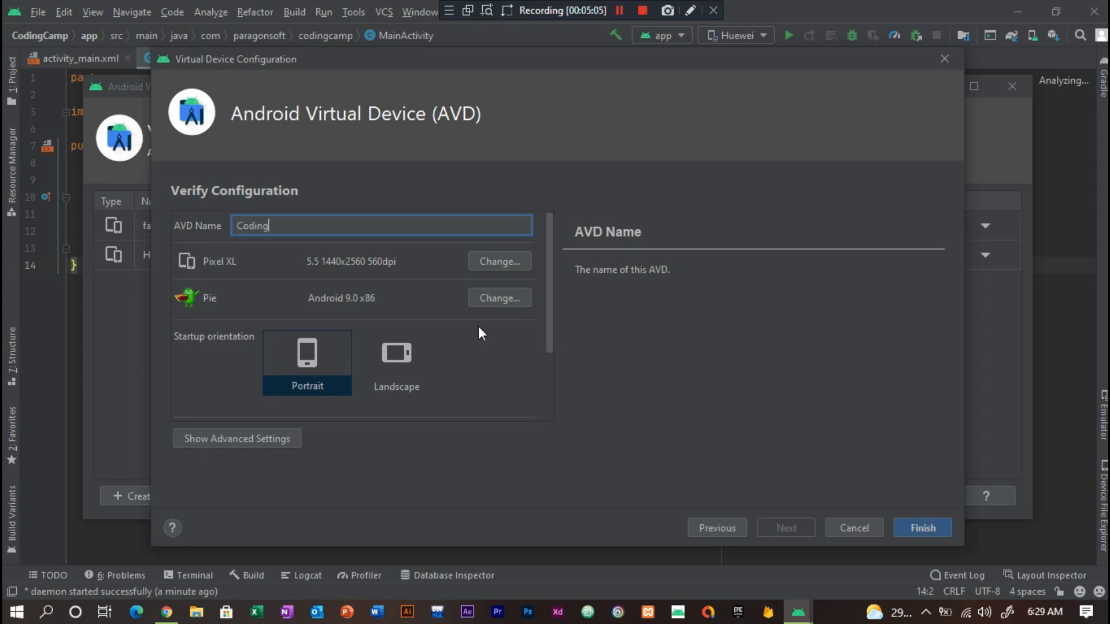
pyautogui.write('Camp')
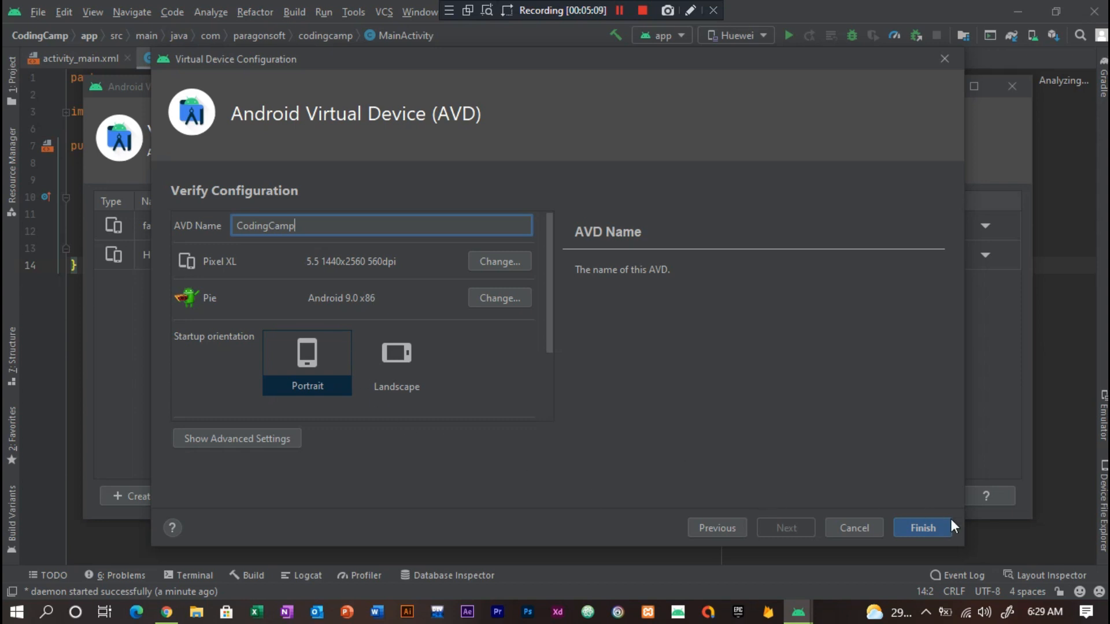
pyautogui.click(922, 527)
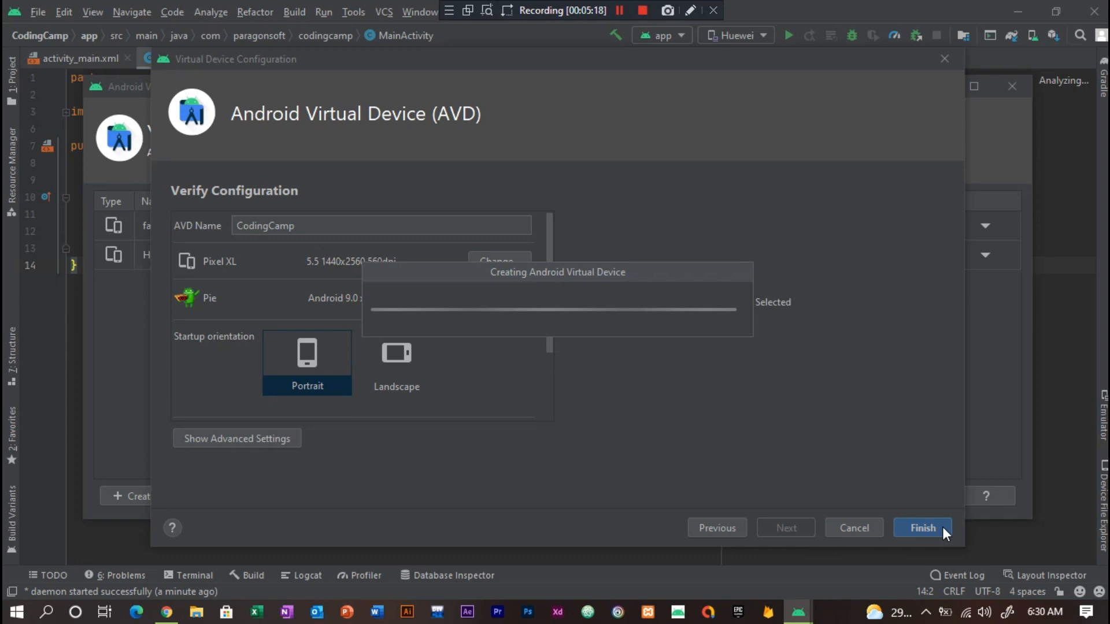
# Launch the CodingCamp (Pixel XL, API 28) device from the AVD Manager list.
pyautogui.click(922, 527)
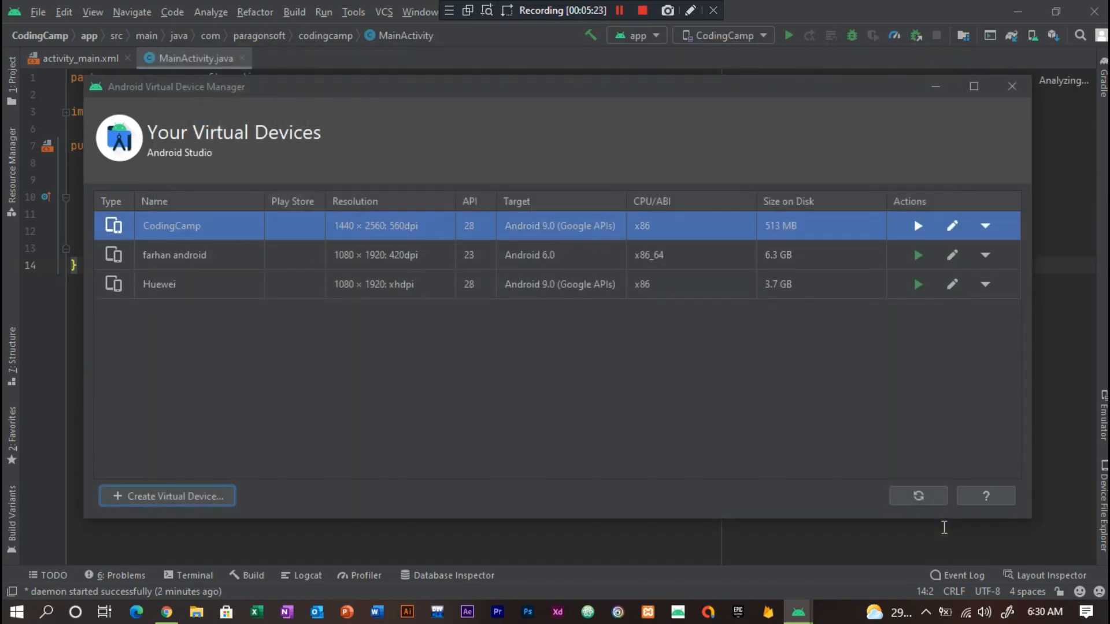
pyautogui.moveTo(737, 314)
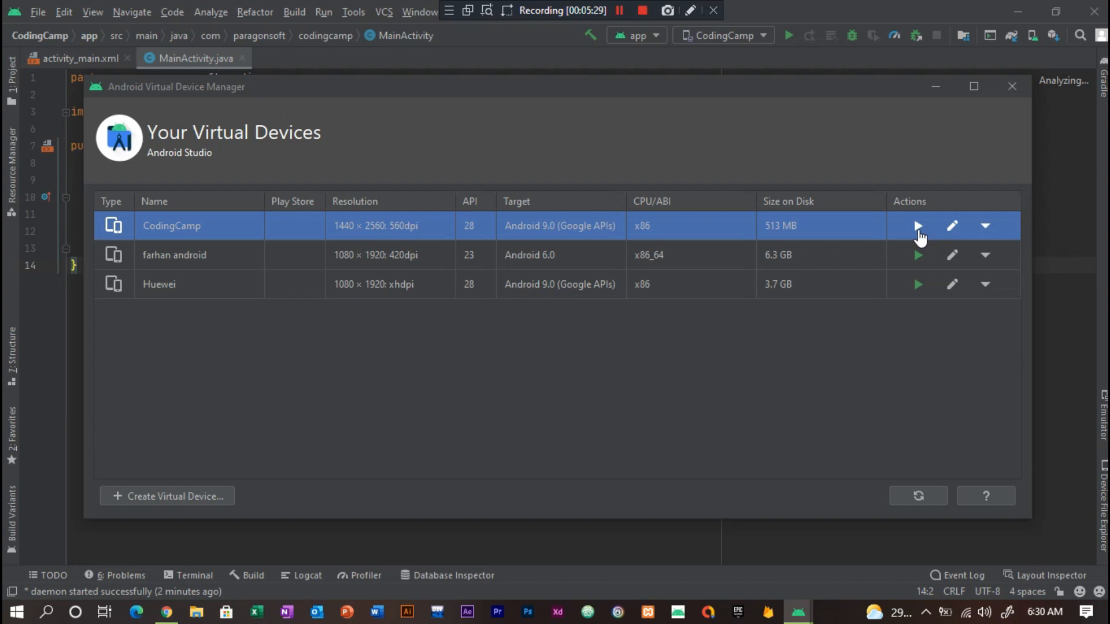
pyautogui.click(917, 226)
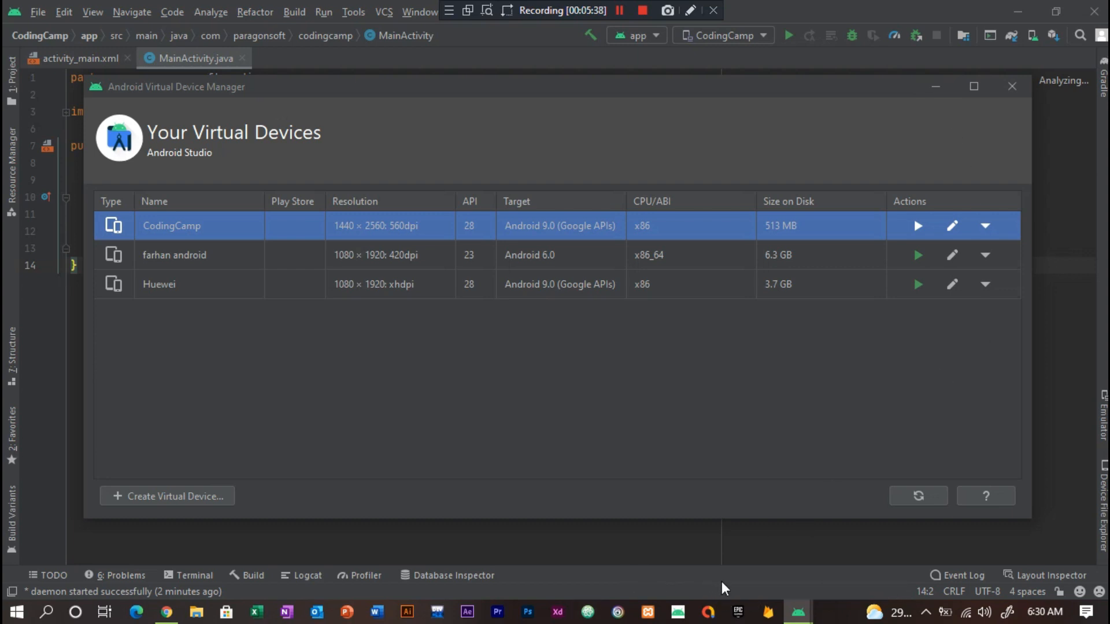
pyautogui.moveTo(1063, 150)
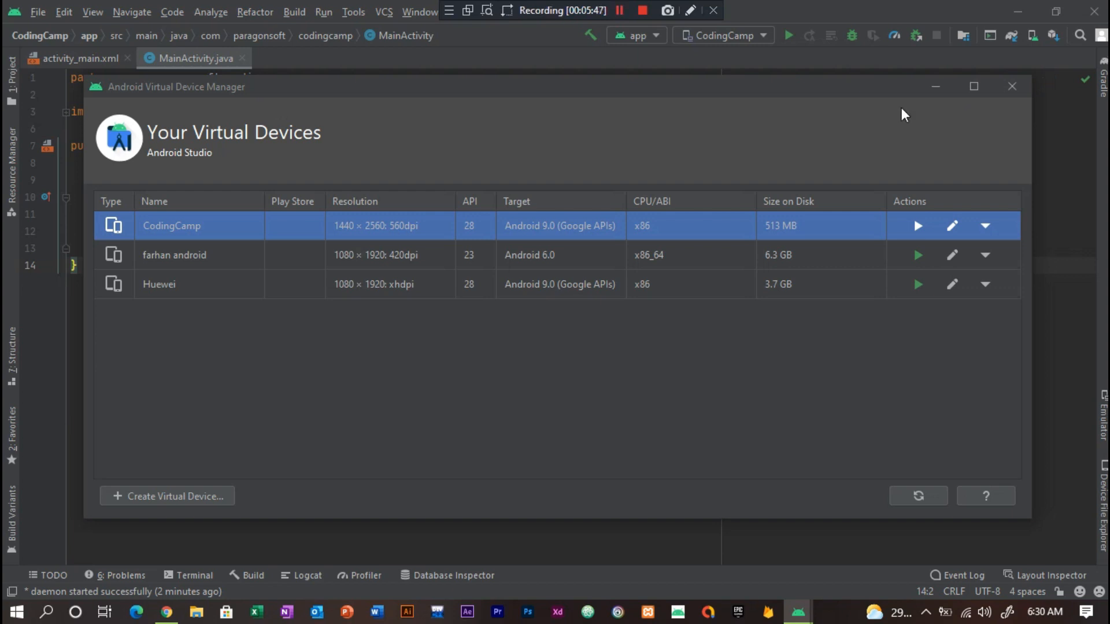
pyautogui.moveTo(935, 86)
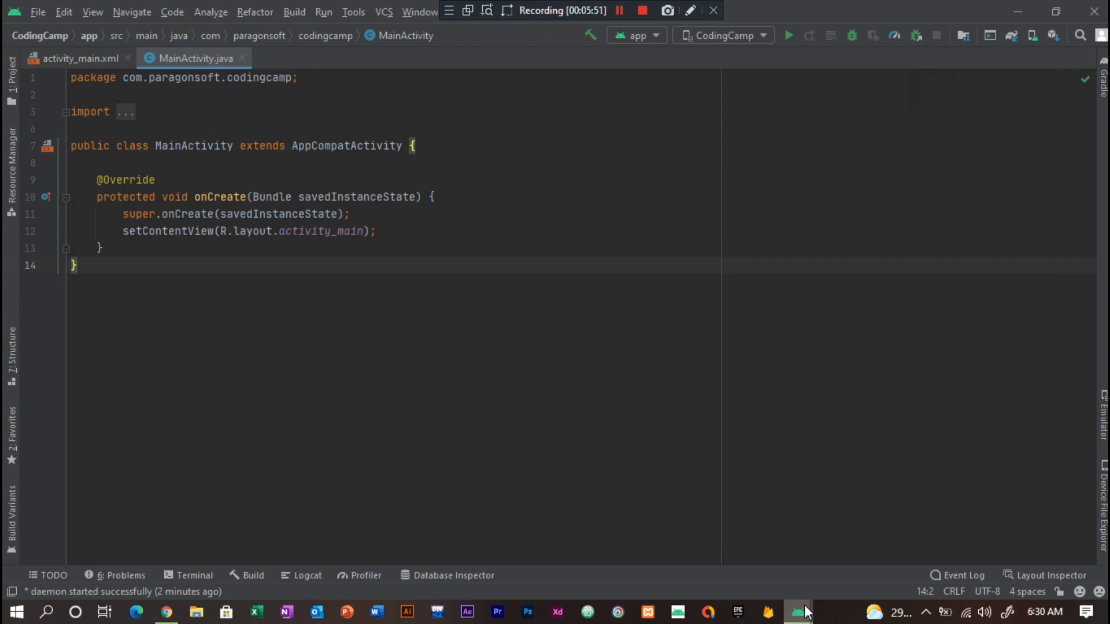
pyautogui.moveTo(754, 363)
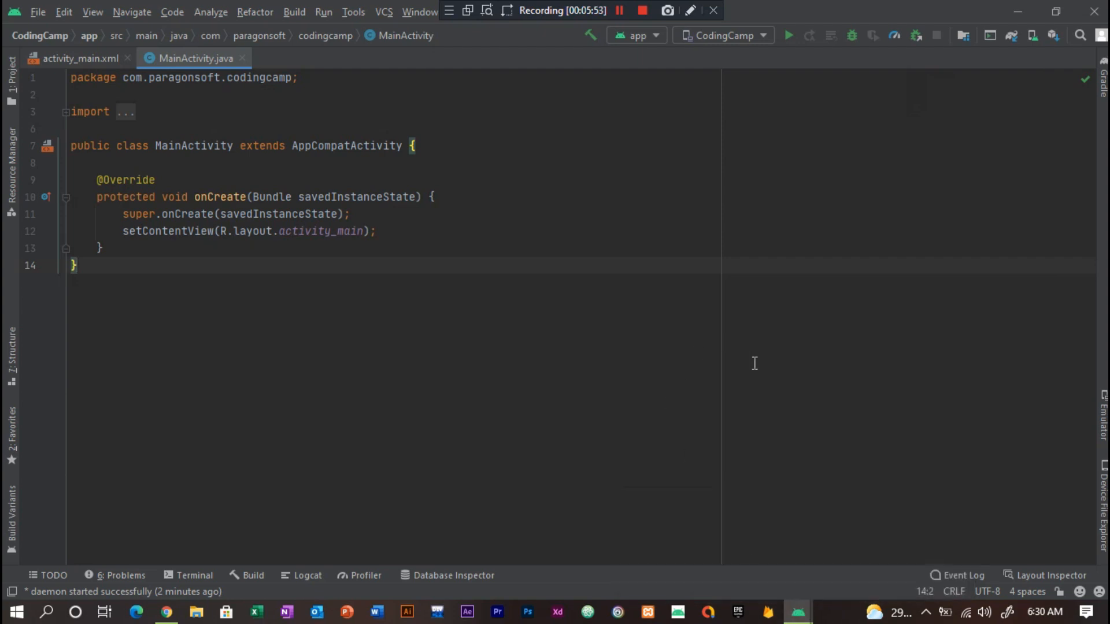
pyautogui.moveTo(566, 252)
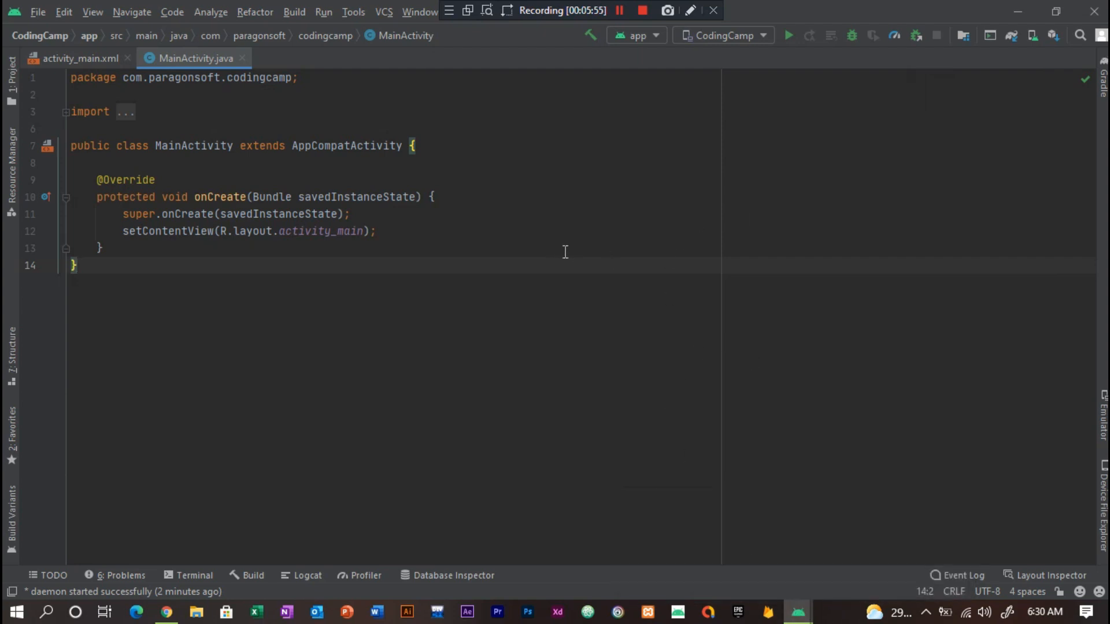
# Remove the stray characters typed after the closing brace and bring up the running CodingCamp emulator.
pyautogui.write('00')
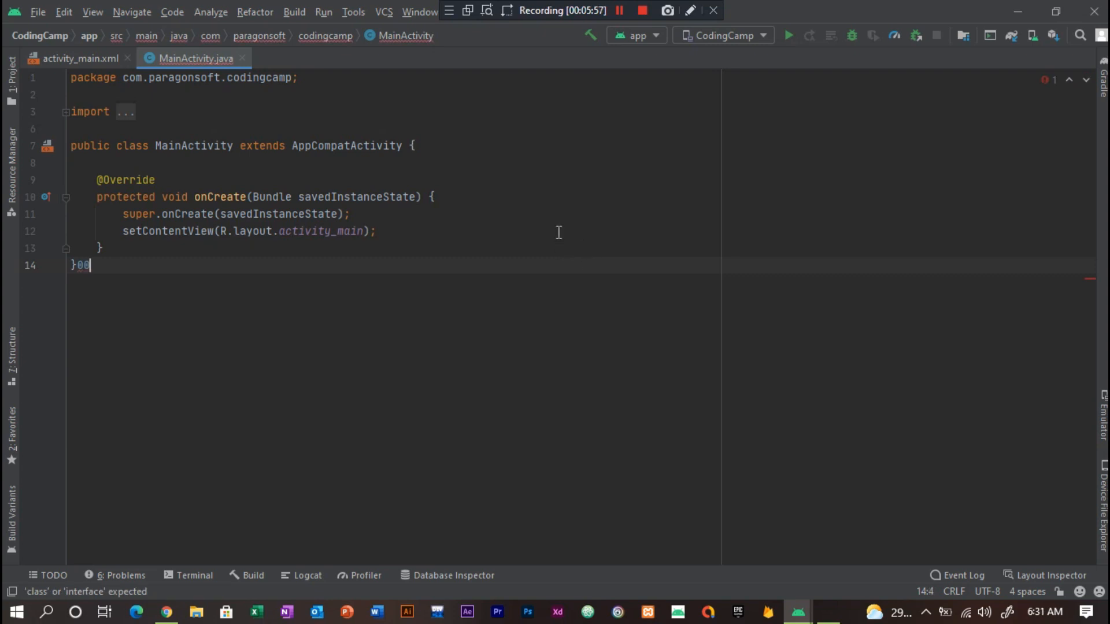
pyautogui.press('BackSpace')
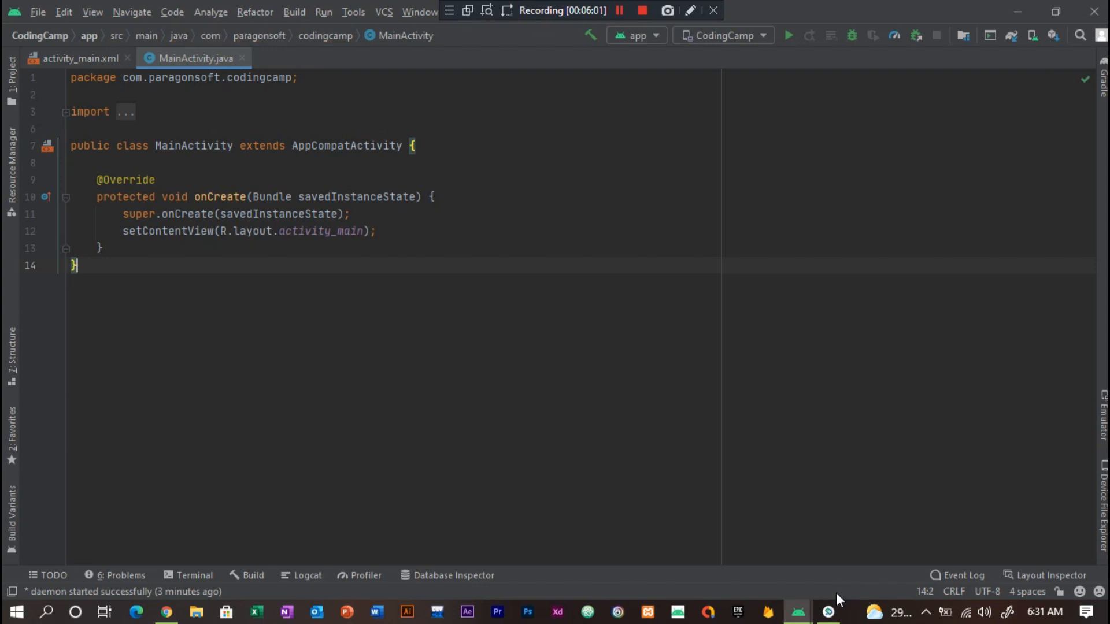
pyautogui.click(826, 612)
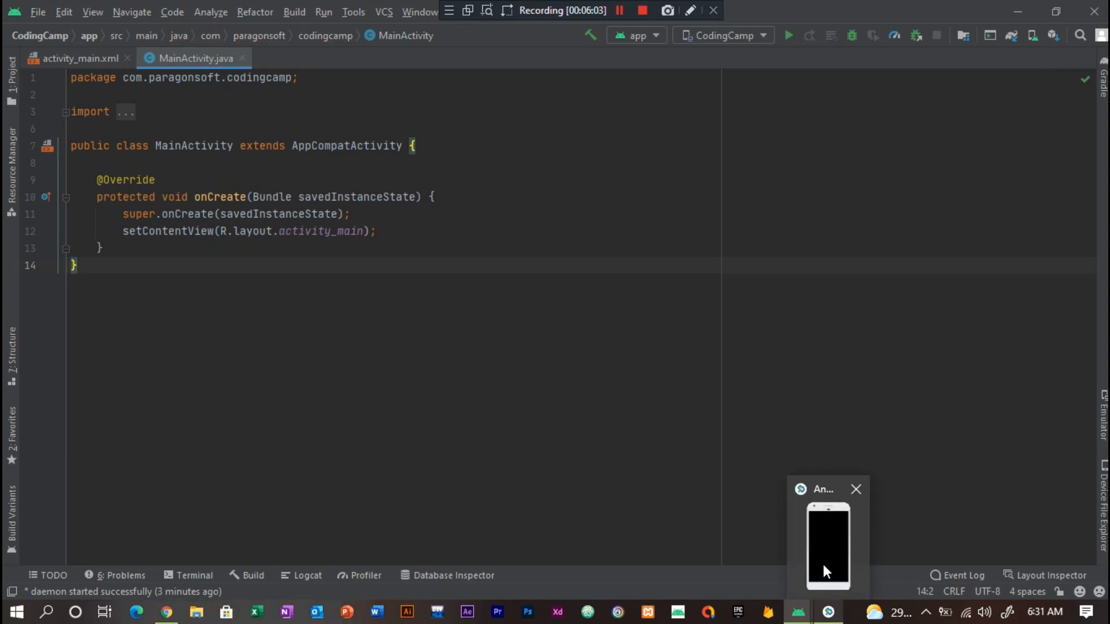